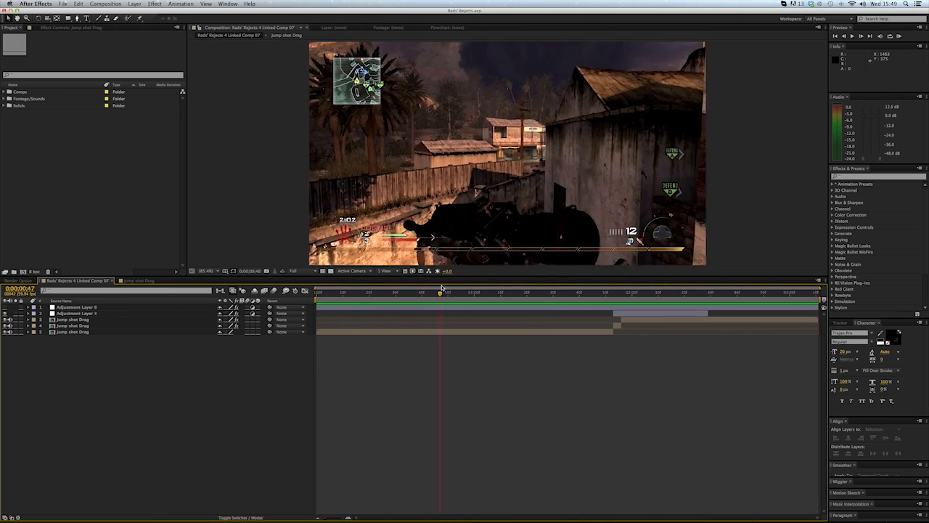
# Preview the montage at the scope and kill moments, then switch over to Premiere Pro.
pyautogui.click(563, 291)
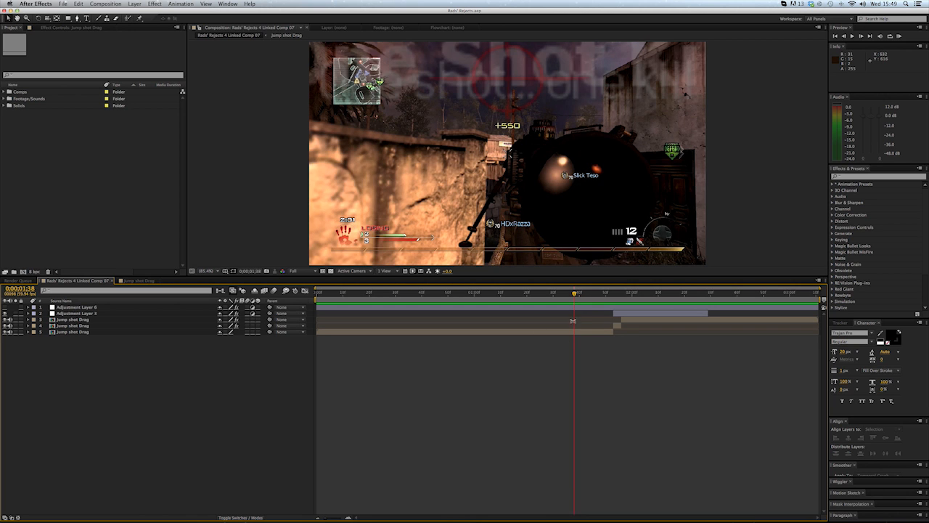
pyautogui.click(490, 293)
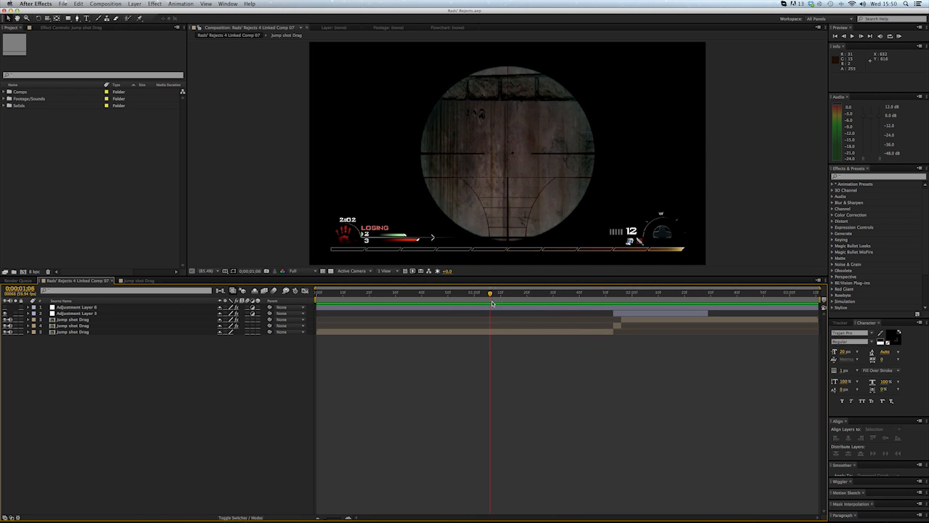
pyautogui.moveTo(491, 293); pyautogui.dragTo(671, 293)
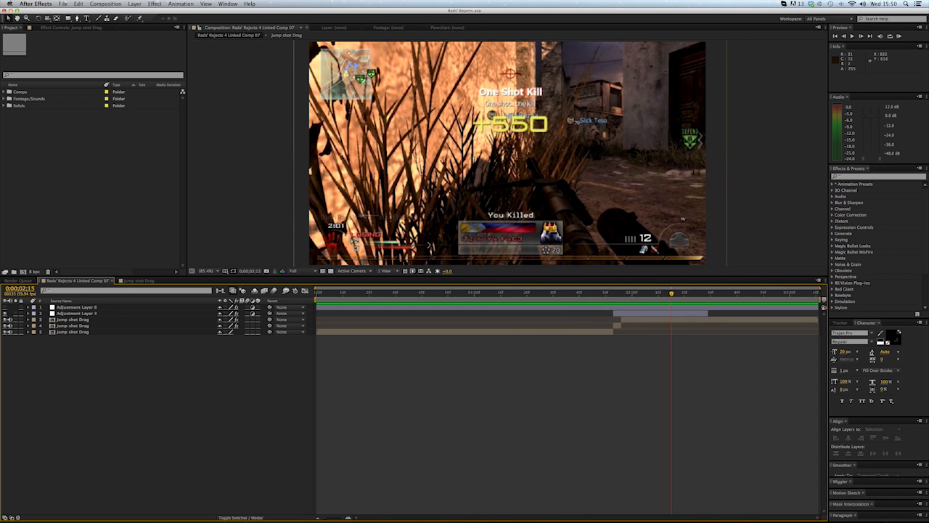
pyautogui.moveTo(246, 502)
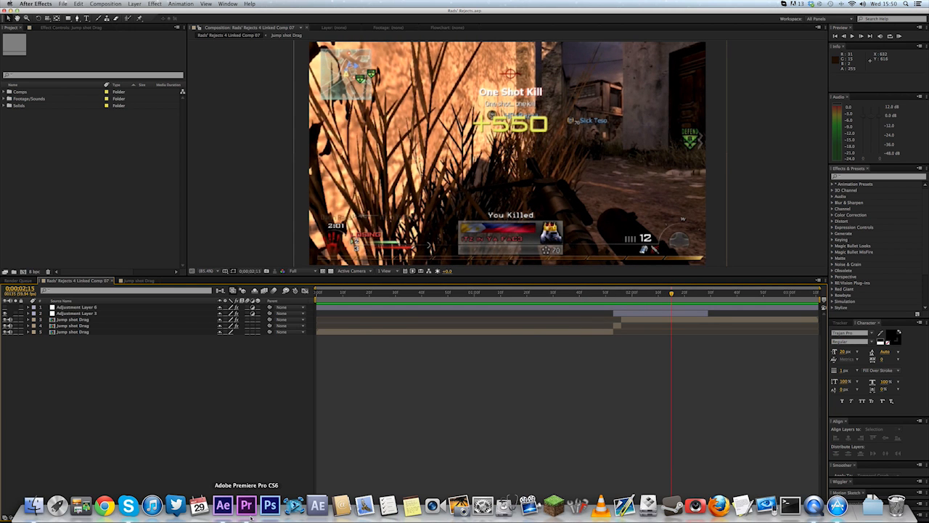
pyautogui.click(247, 504)
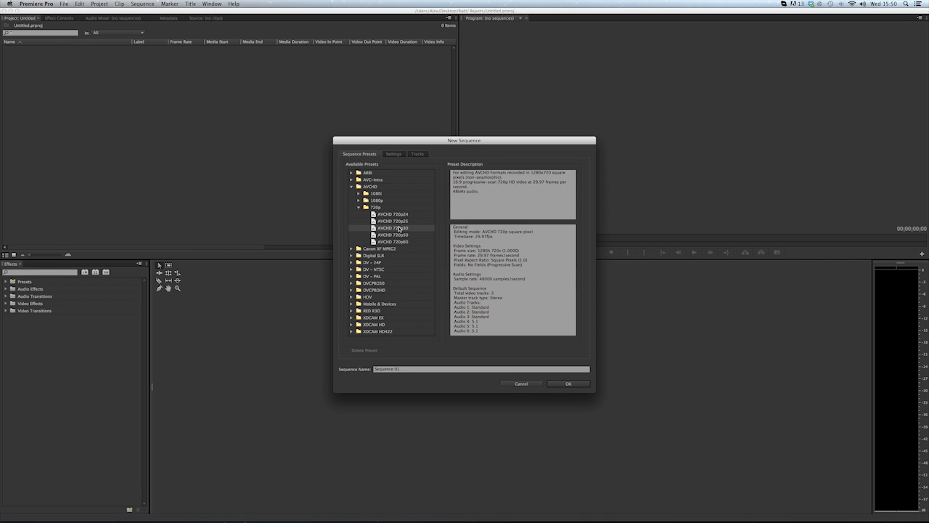
# Browse the AVCHD sequence presets and select a preset from the 720p group.
pyautogui.click(395, 241)
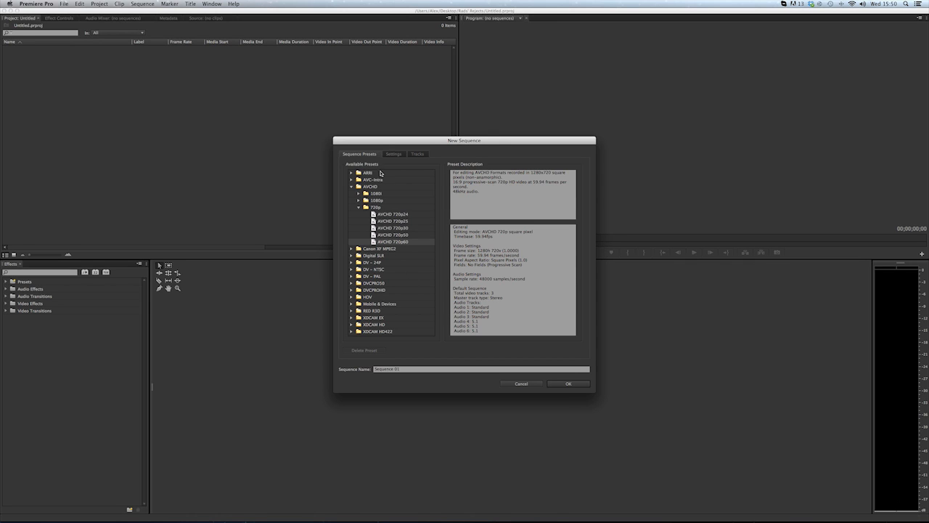
pyautogui.moveTo(365, 168)
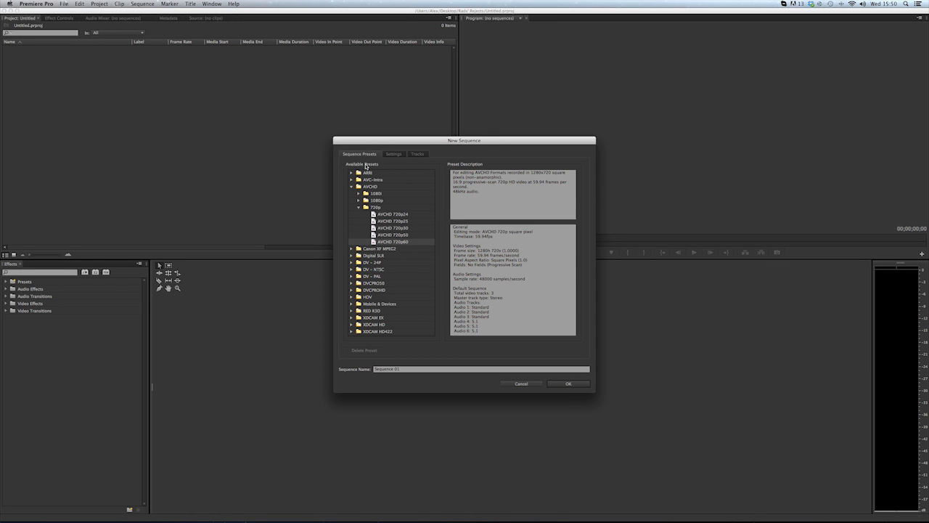
pyautogui.moveTo(366, 165)
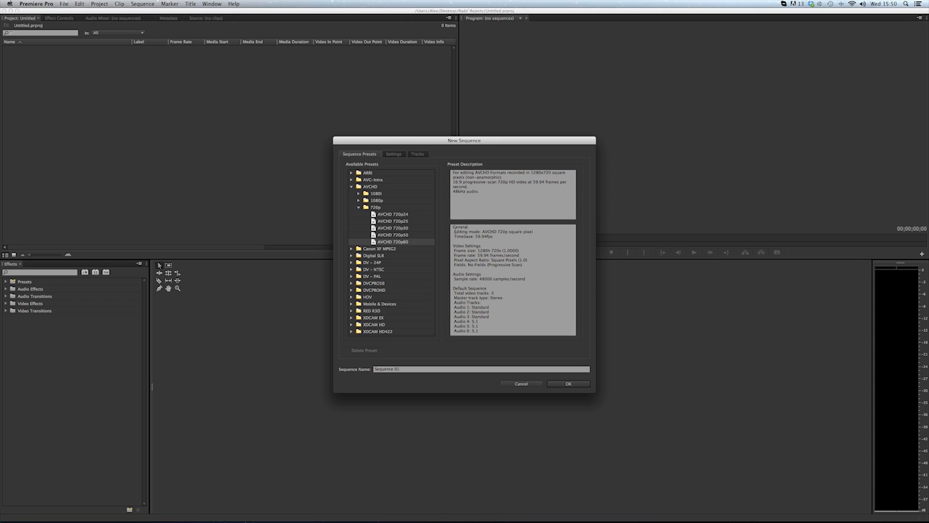
pyautogui.moveTo(354, 209)
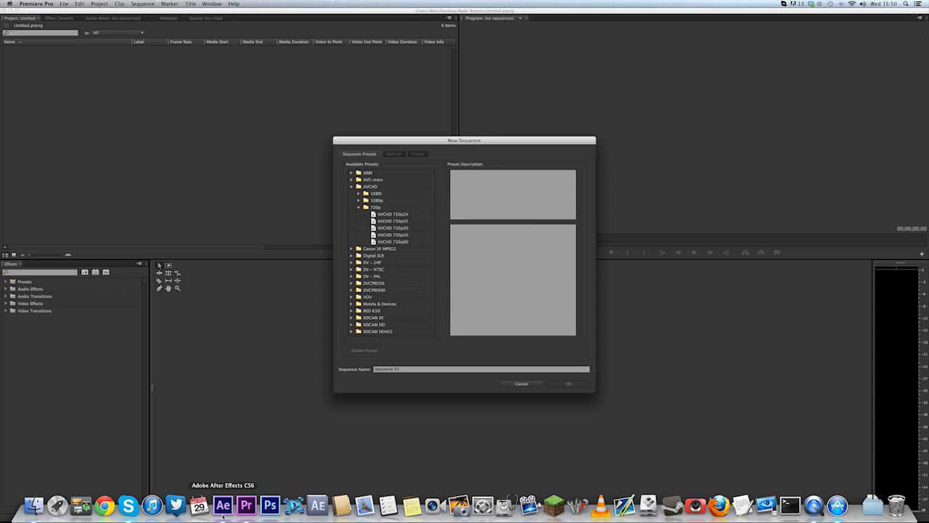
pyautogui.moveTo(380, 238)
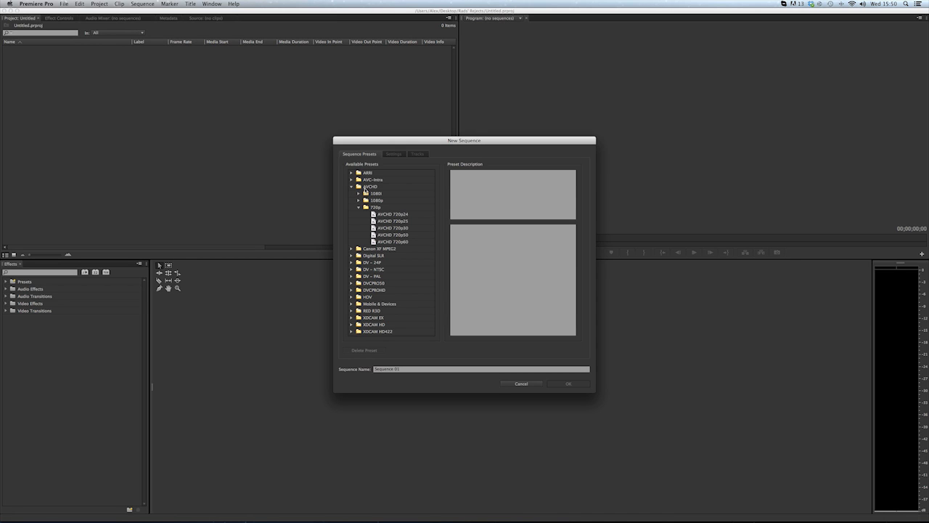
pyautogui.moveTo(366, 186)
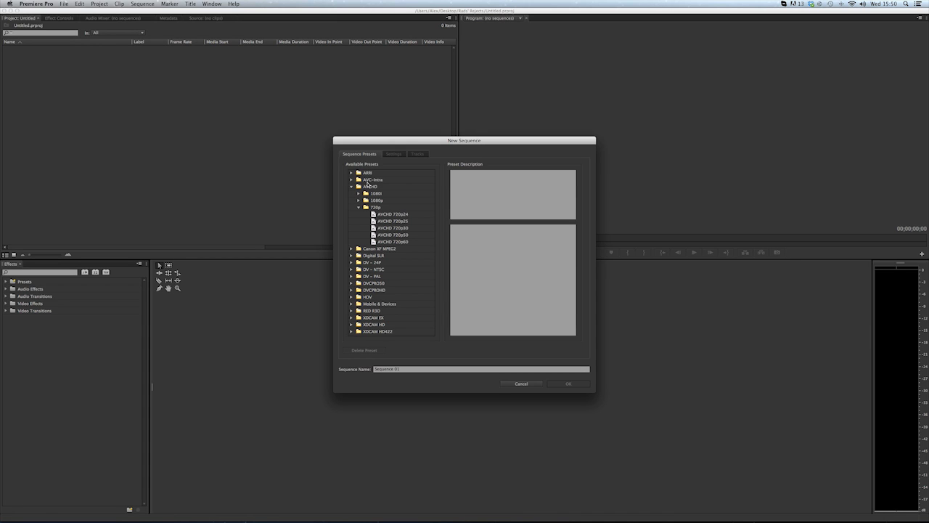
pyautogui.moveTo(387, 235)
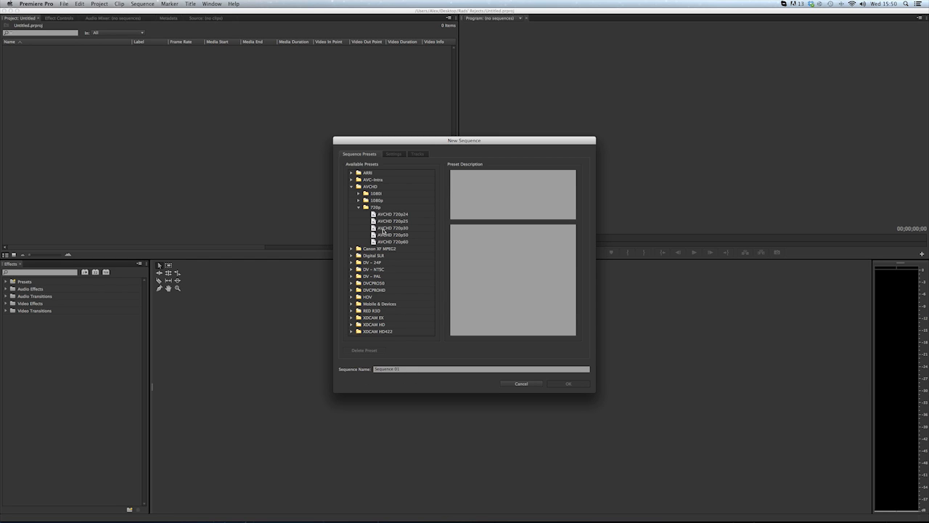
pyautogui.moveTo(386, 212)
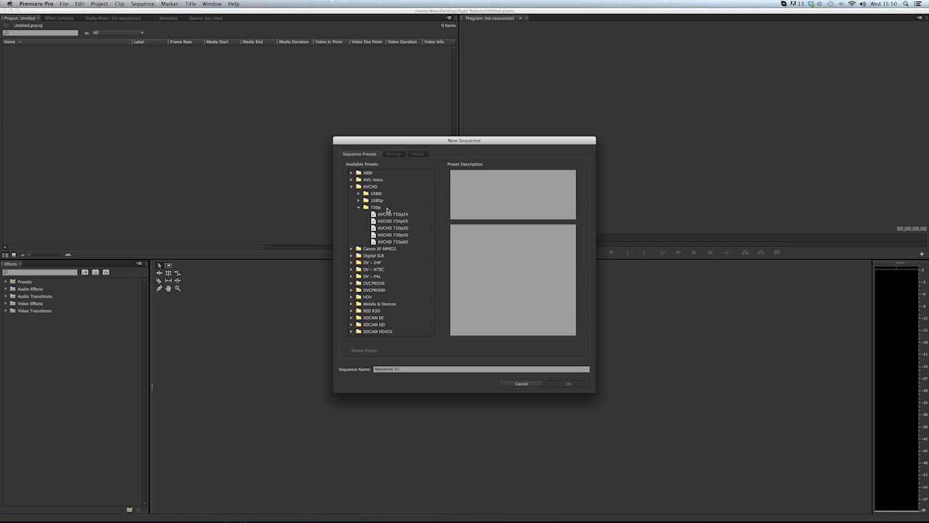
pyautogui.click(392, 214)
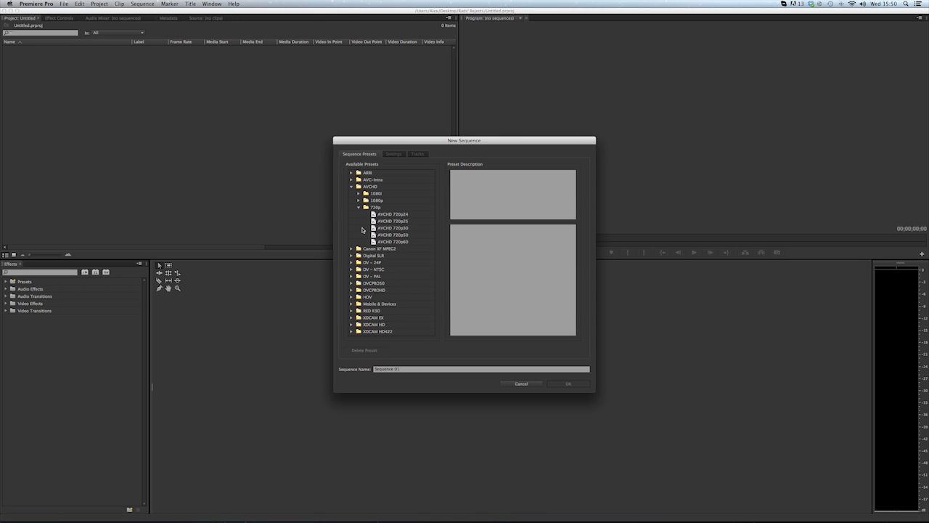
pyautogui.click(392, 214)
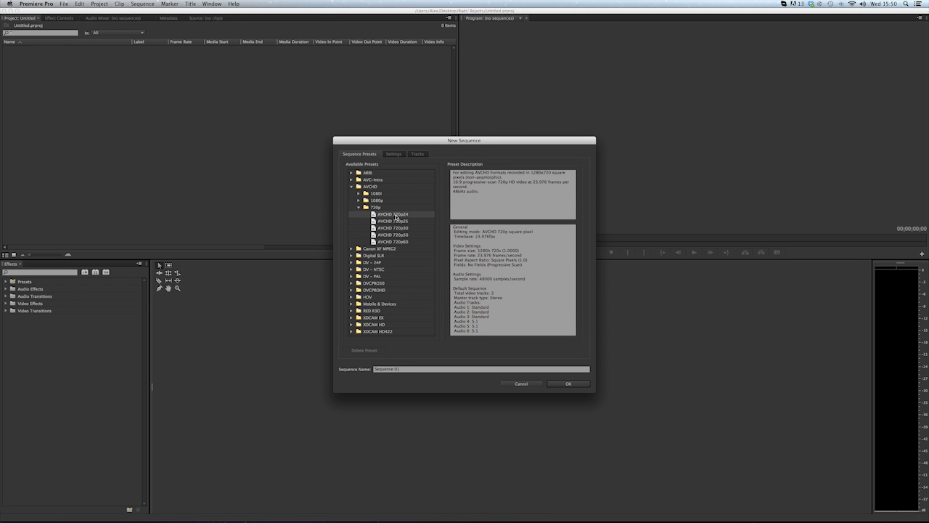
pyautogui.click(392, 227)
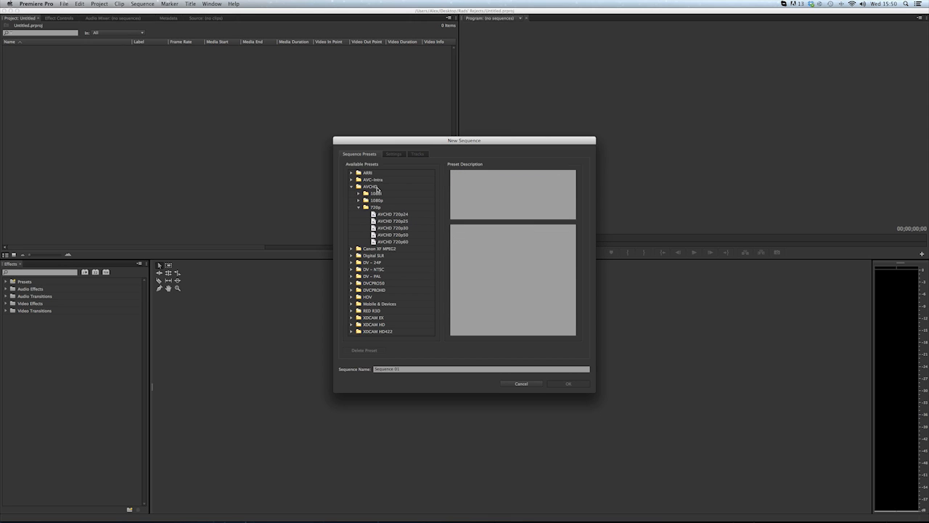
pyautogui.moveTo(405, 279)
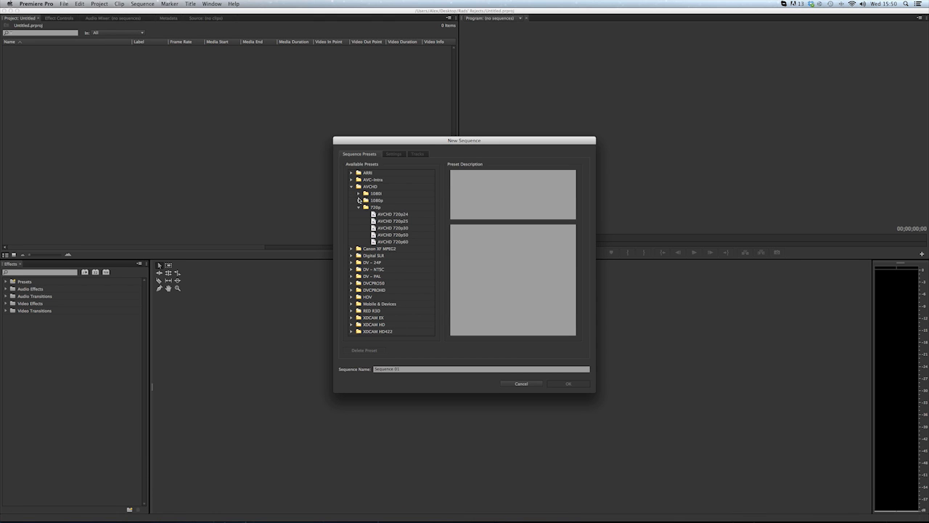
pyautogui.click(365, 206)
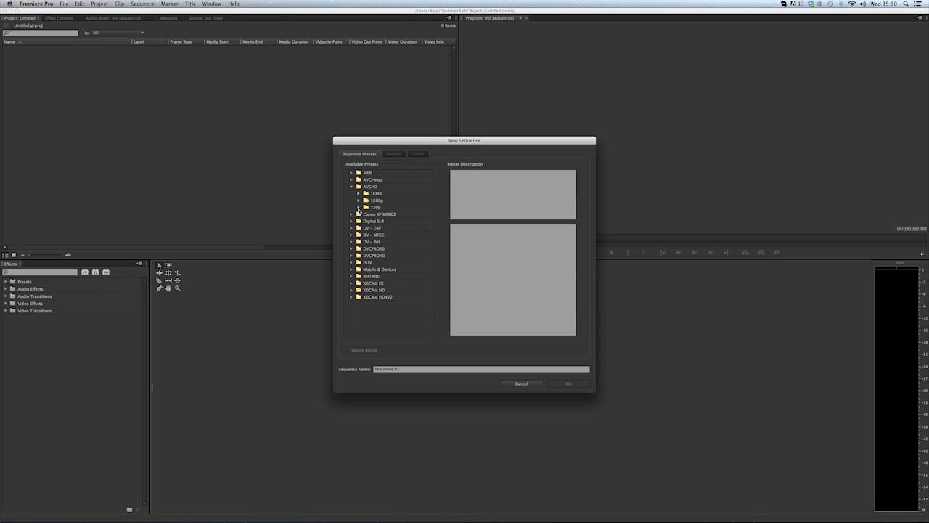
pyautogui.click(357, 206)
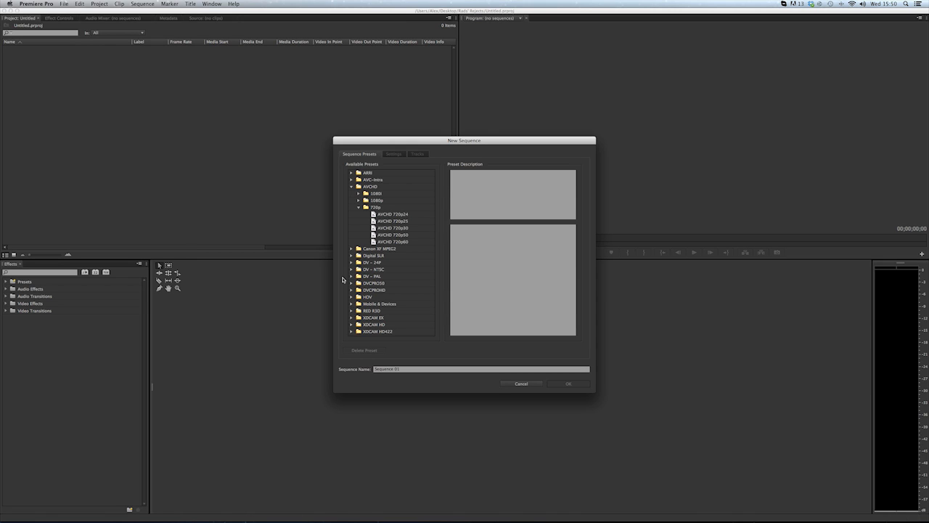
pyautogui.moveTo(343, 280)
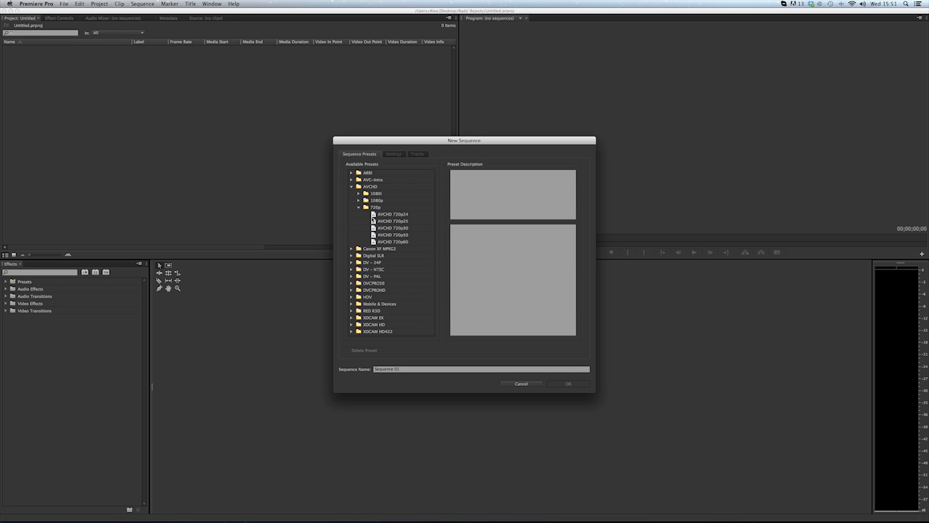
pyautogui.moveTo(395, 232)
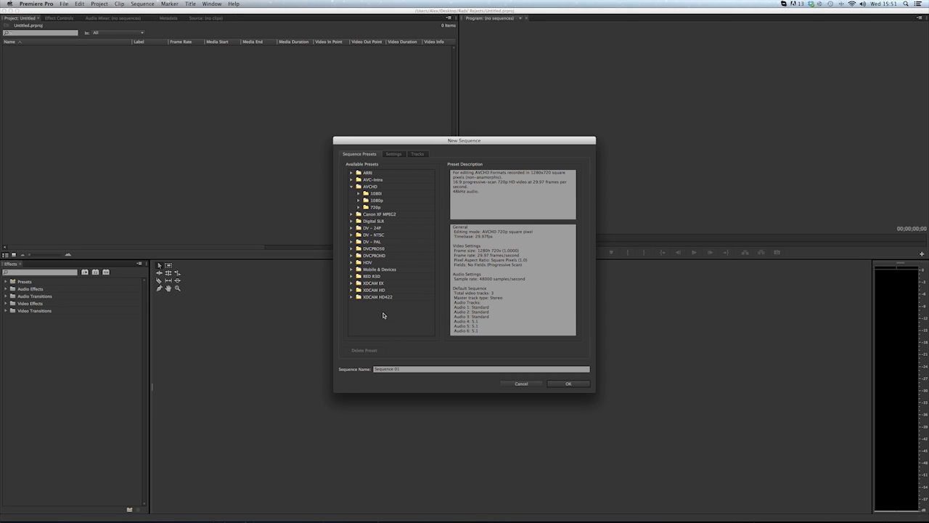
pyautogui.moveTo(392, 177)
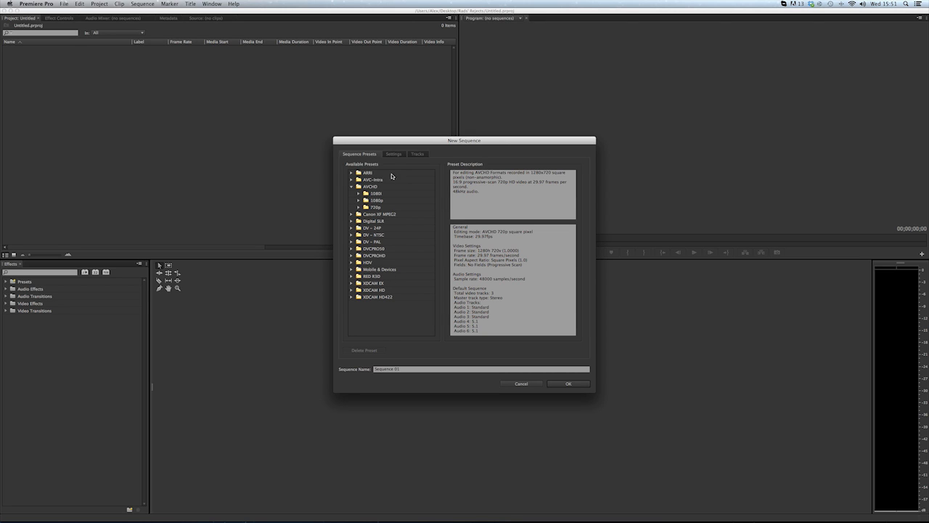
# Review the new sequence's detailed settings, including the timebase.
pyautogui.click(393, 154)
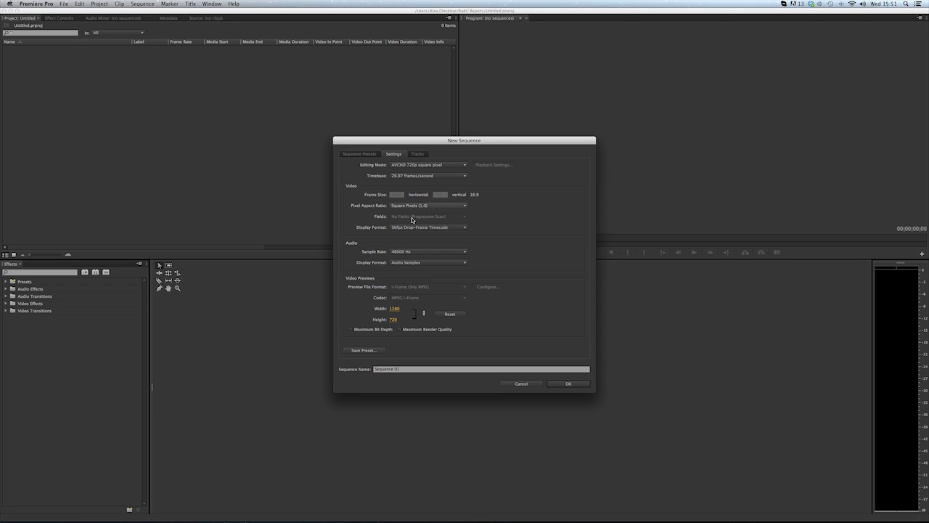
pyautogui.moveTo(407, 177)
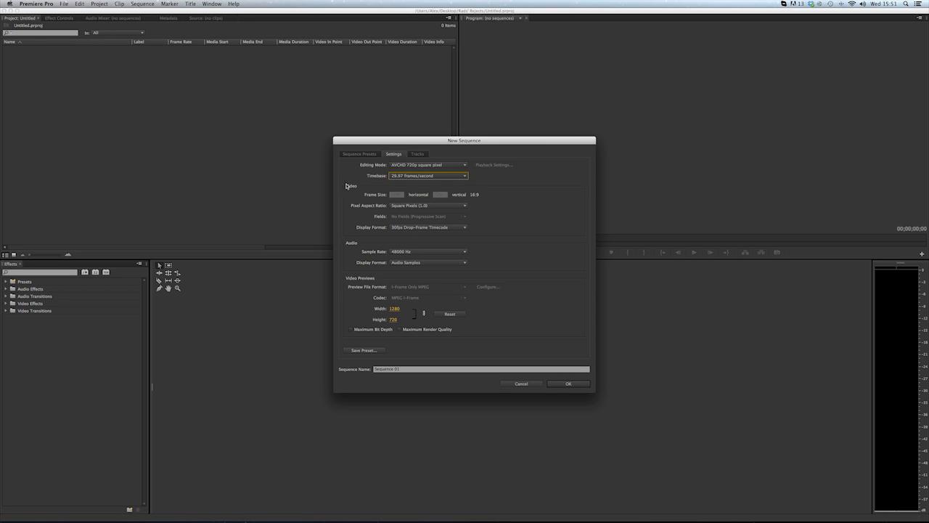
pyautogui.click(360, 154)
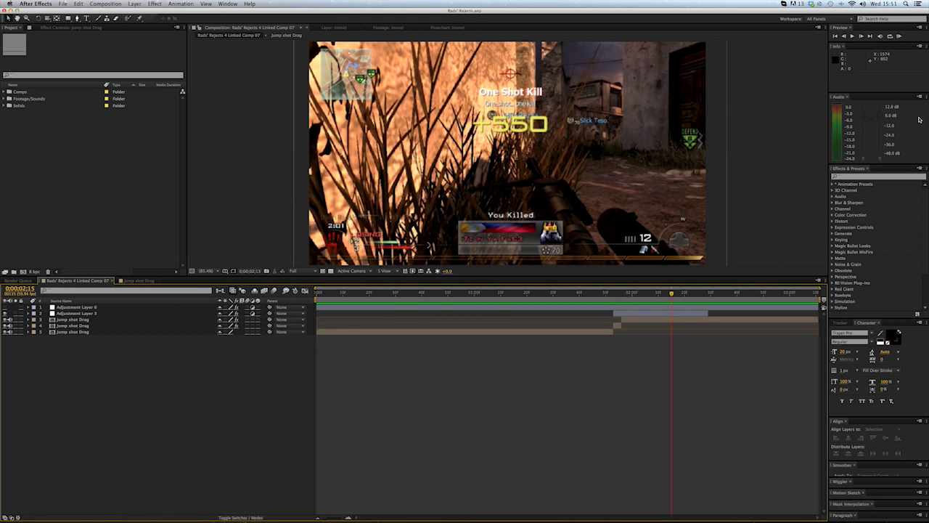
# Preview the montage at the scope-raise and One Shot Kill moments and step through nearby frames.
pyautogui.click(899, 35)
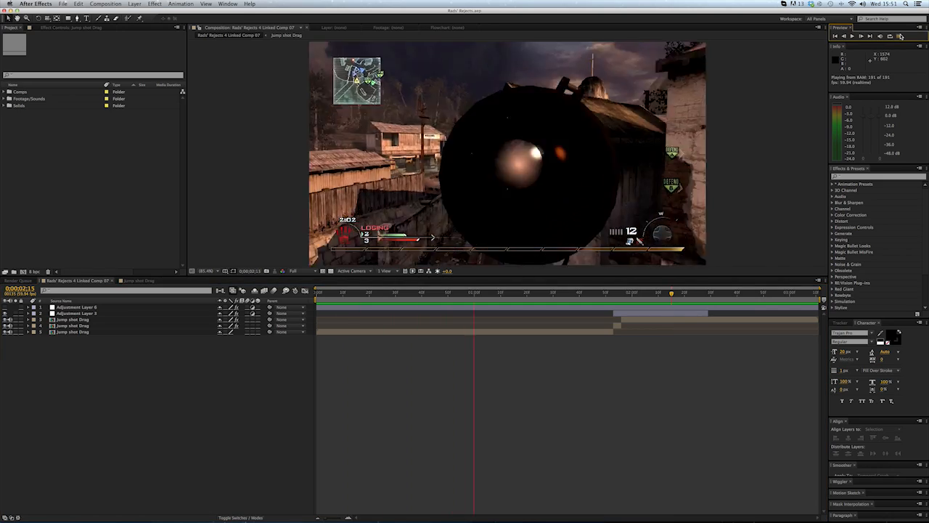
pyautogui.click(900, 35)
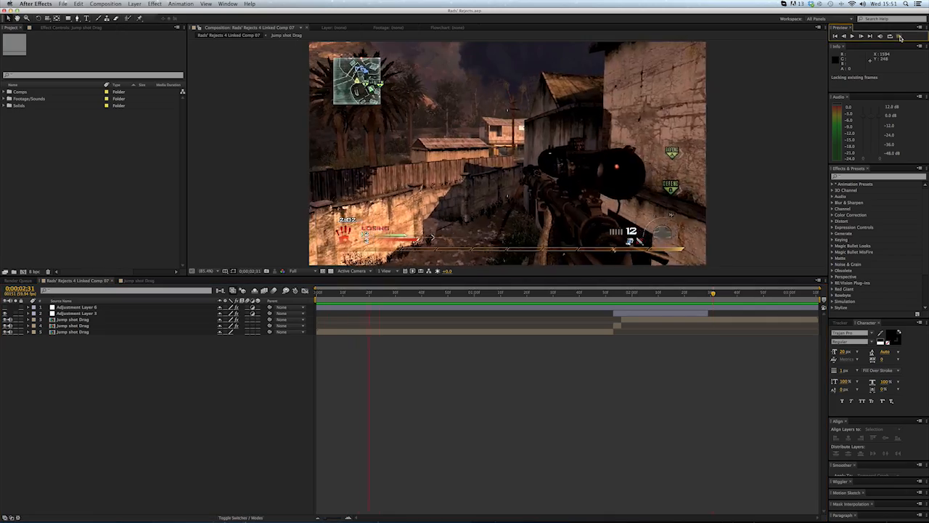
pyautogui.click(898, 34)
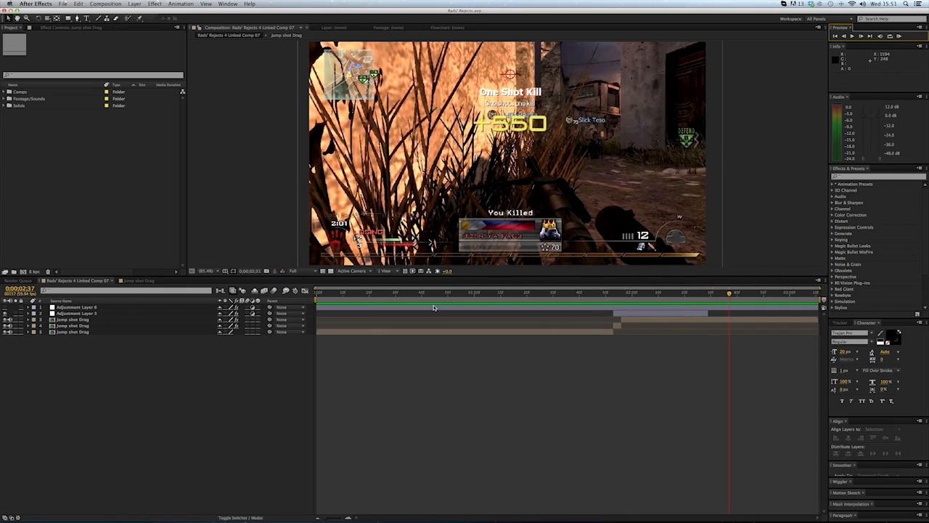
pyautogui.click(501, 290)
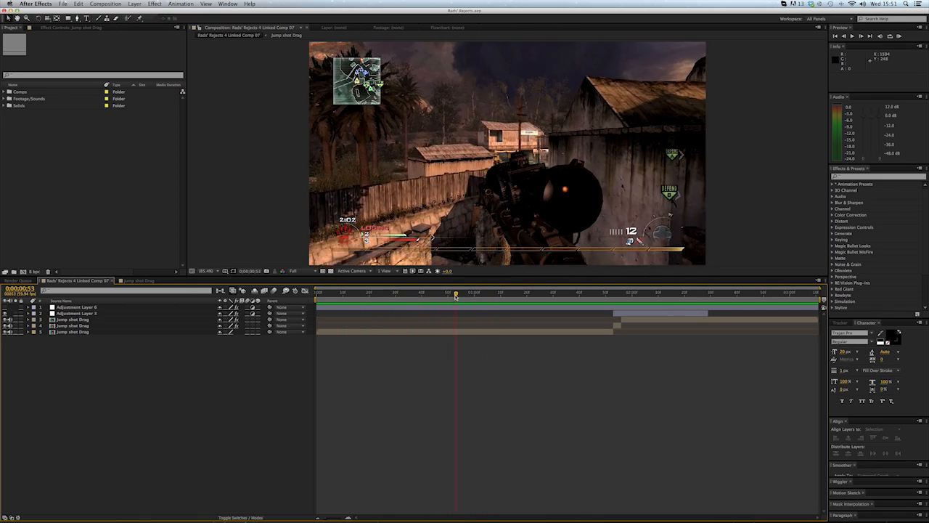
pyautogui.click(426, 293)
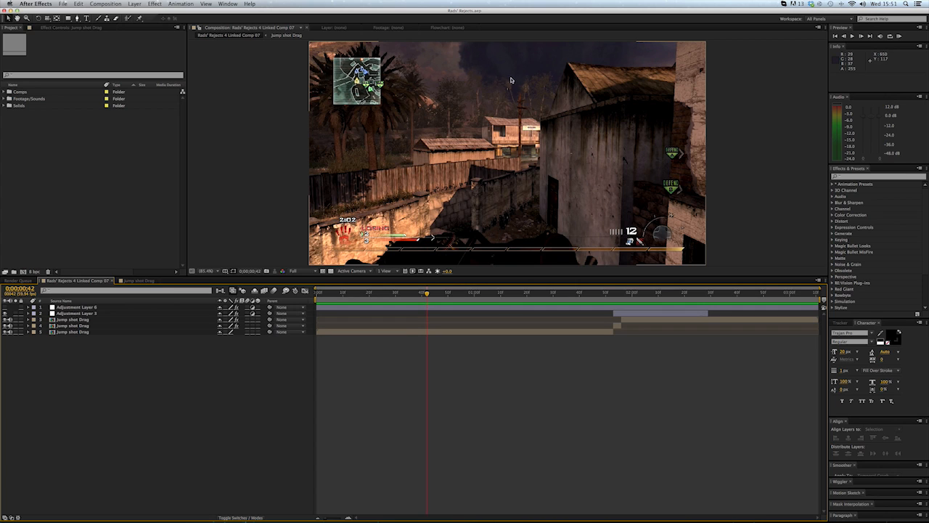
pyautogui.moveTo(111, 363)
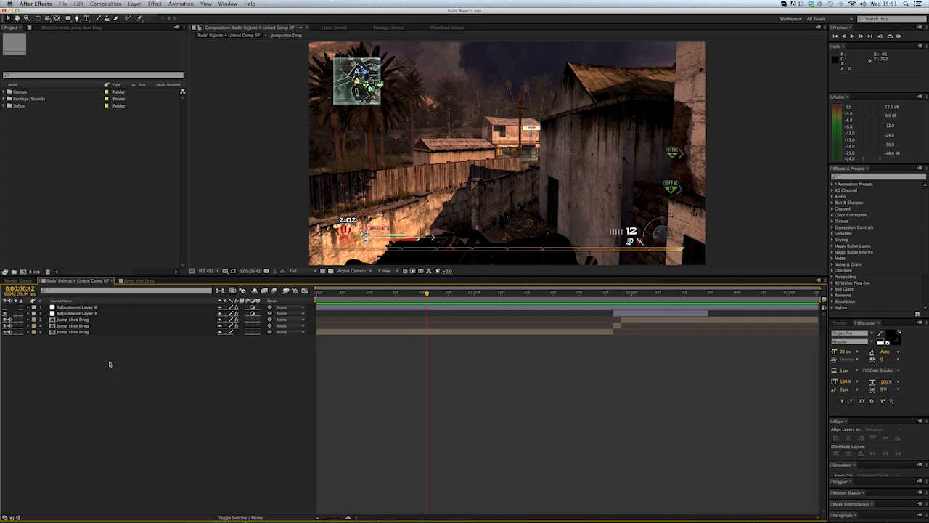
# Switch to the Jump shot Drag comp and add a new adjustment layer above its clips.
pyautogui.click(136, 281)
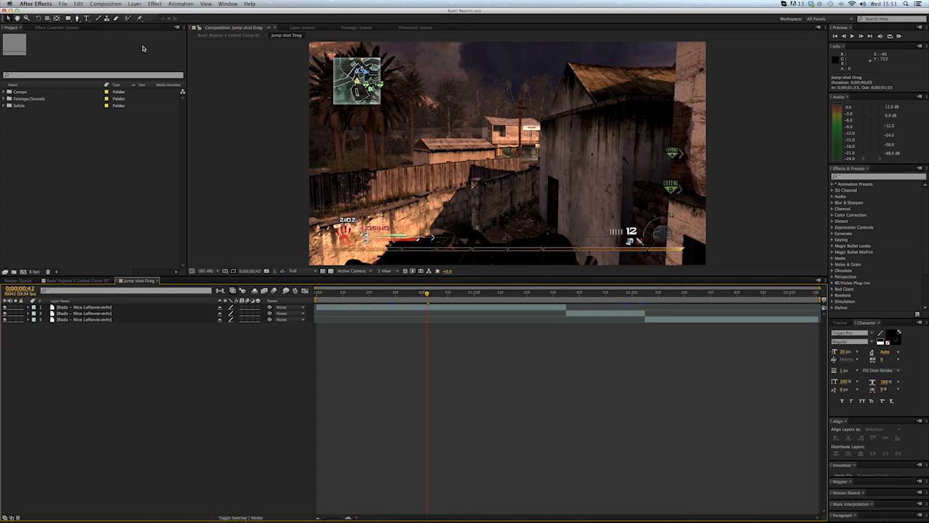
pyautogui.click(134, 3)
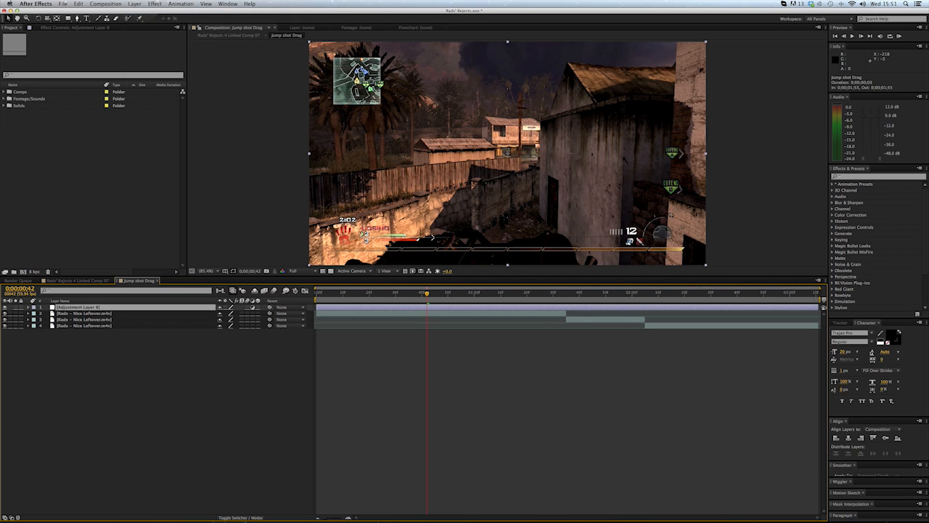
pyautogui.click(154, 3)
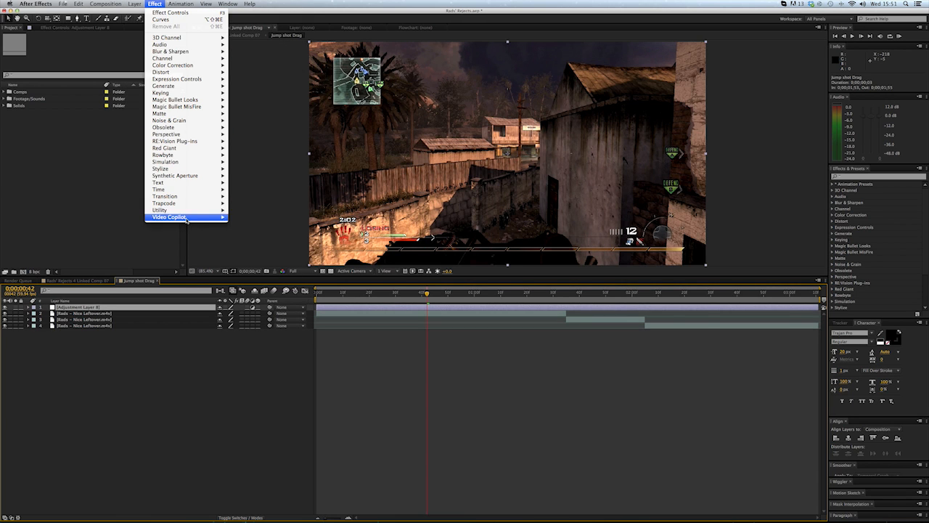
pyautogui.moveTo(168, 218)
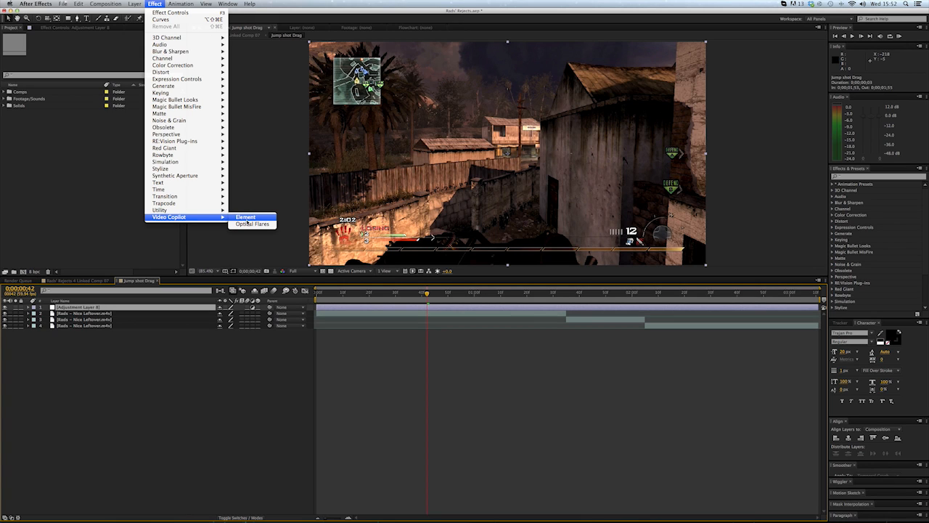
pyautogui.moveTo(253, 224)
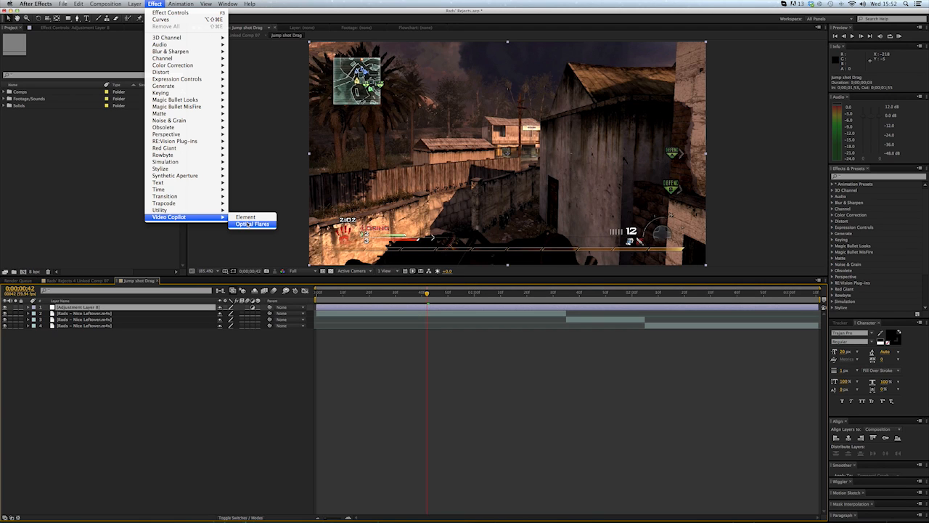
# Apply Optical Flares to the adjustment layer rendered Over Original and browse the flare presets.
pyautogui.click(253, 224)
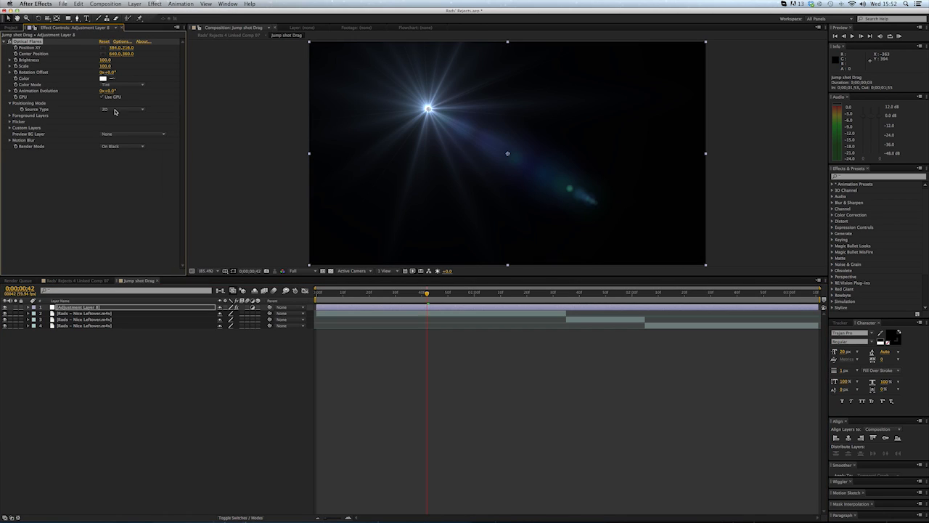
pyautogui.moveTo(122, 149)
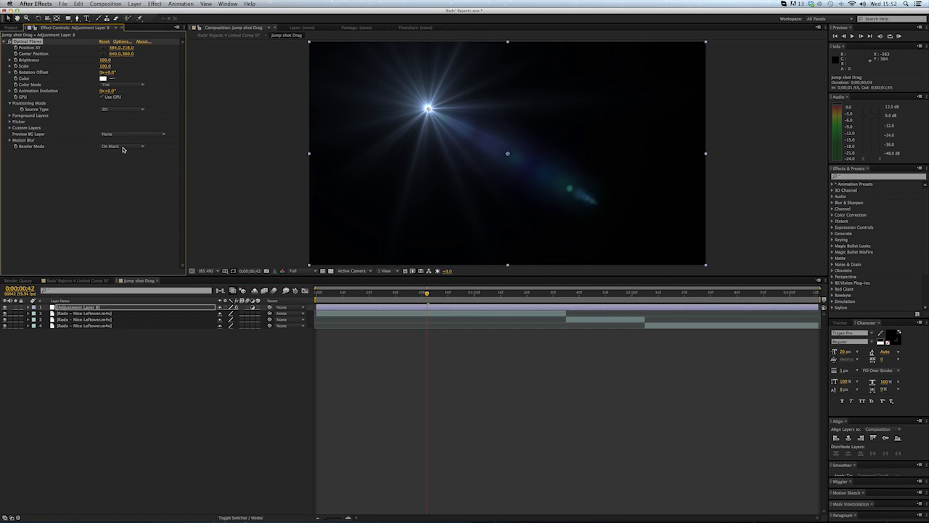
pyautogui.click(123, 145)
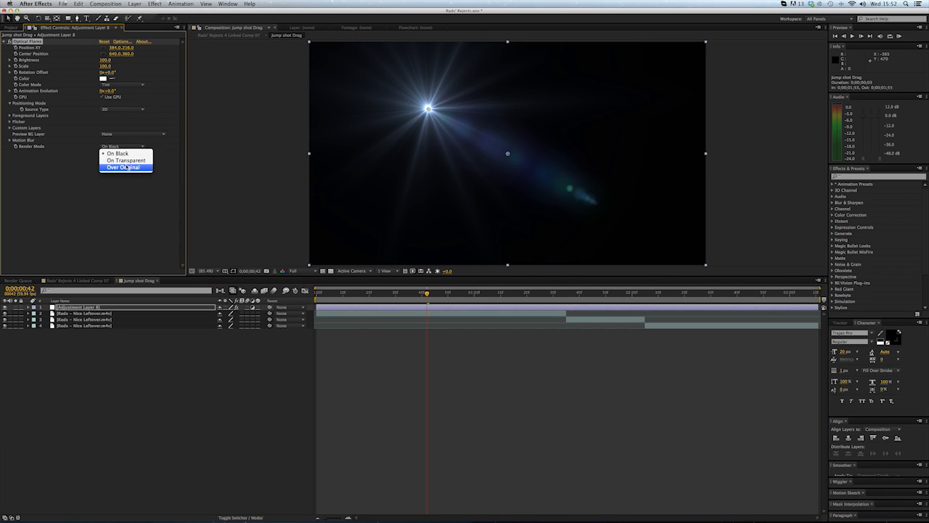
pyautogui.click(123, 167)
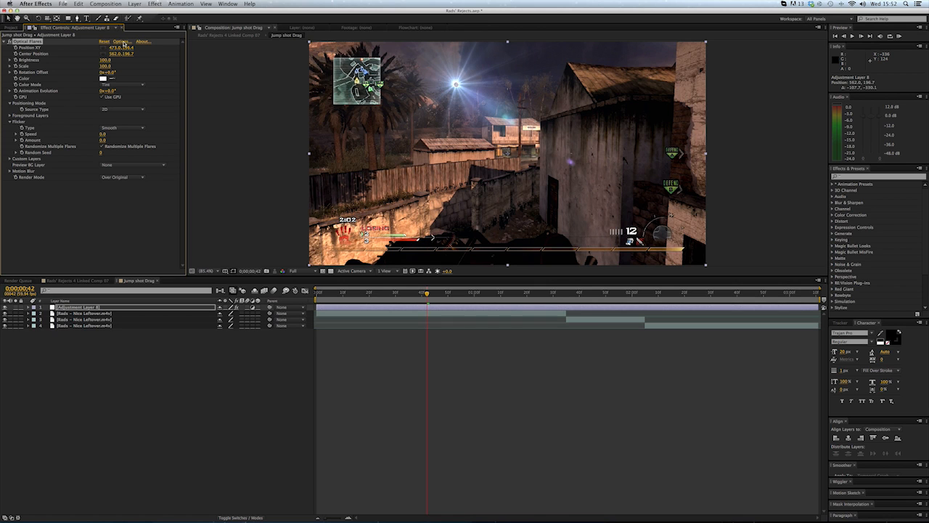
pyautogui.click(122, 41)
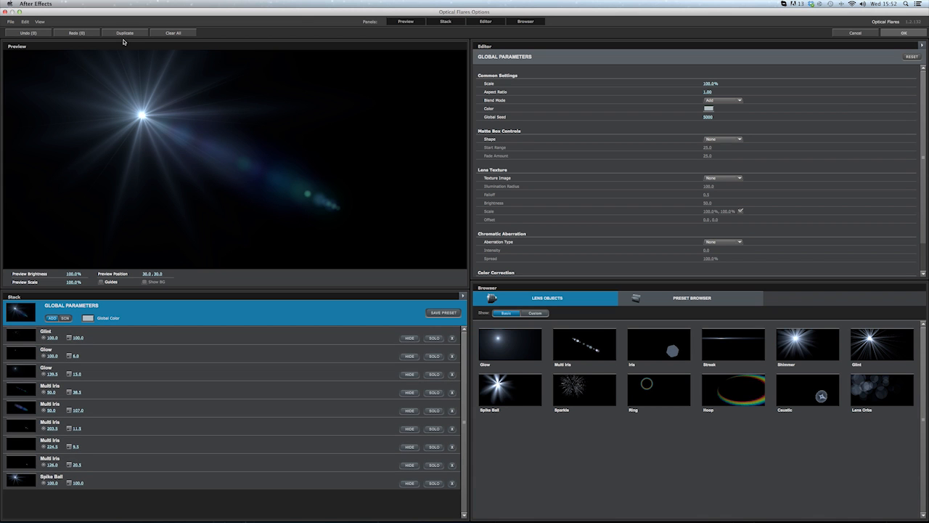
pyautogui.moveTo(526, 76)
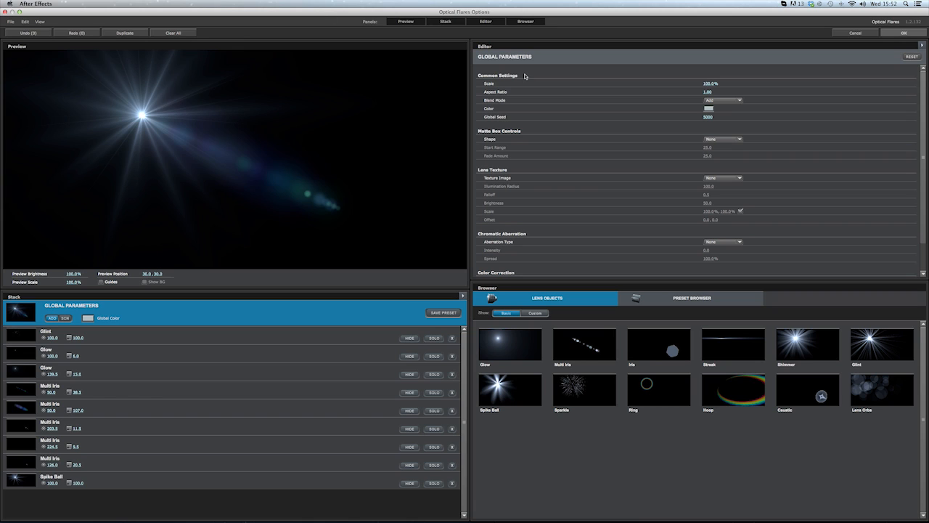
pyautogui.moveTo(616, 216)
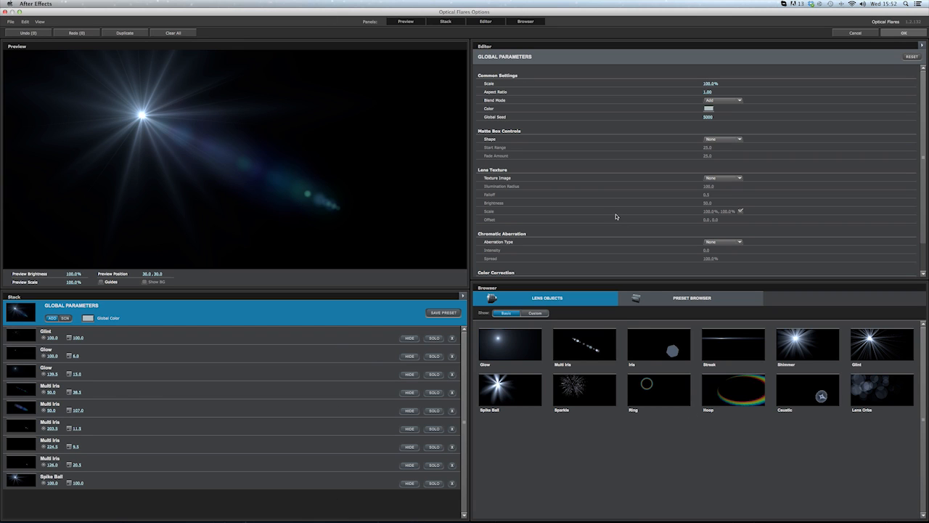
pyautogui.click(691, 297)
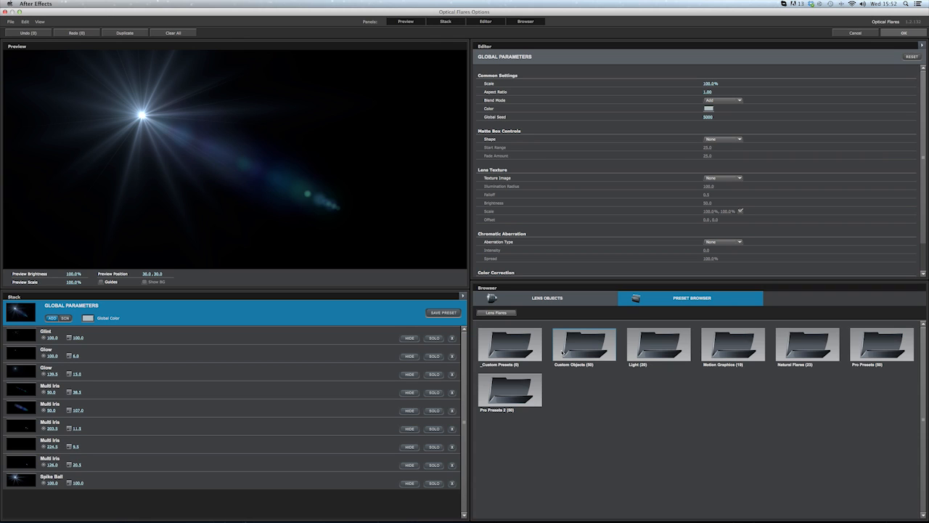
pyautogui.moveTo(635, 314)
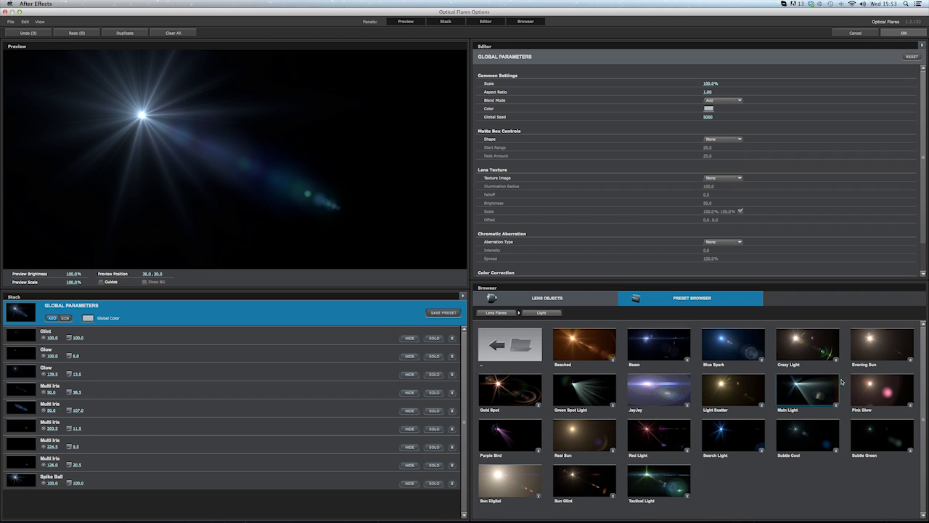
# Load a warm Light preset as the flare and look through its glow and streak elements.
pyautogui.doubleClick(881, 345)
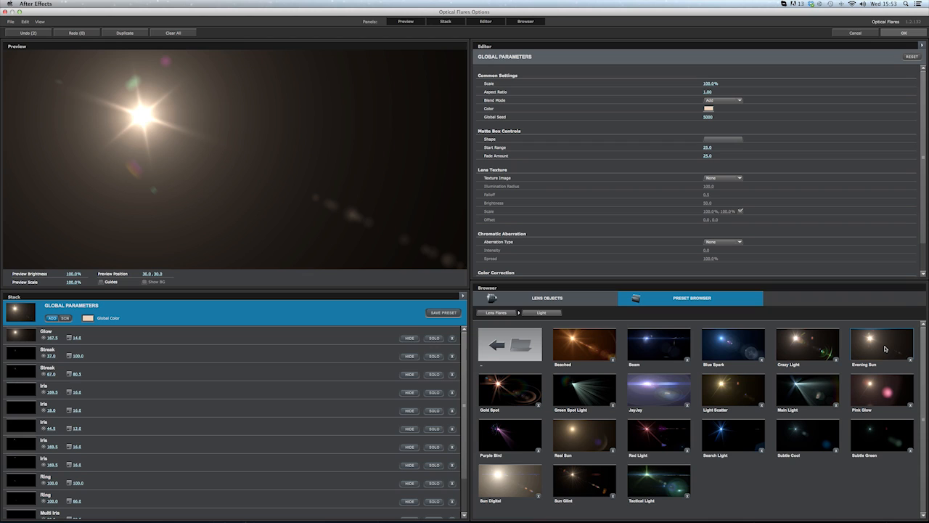
pyautogui.moveTo(879, 353)
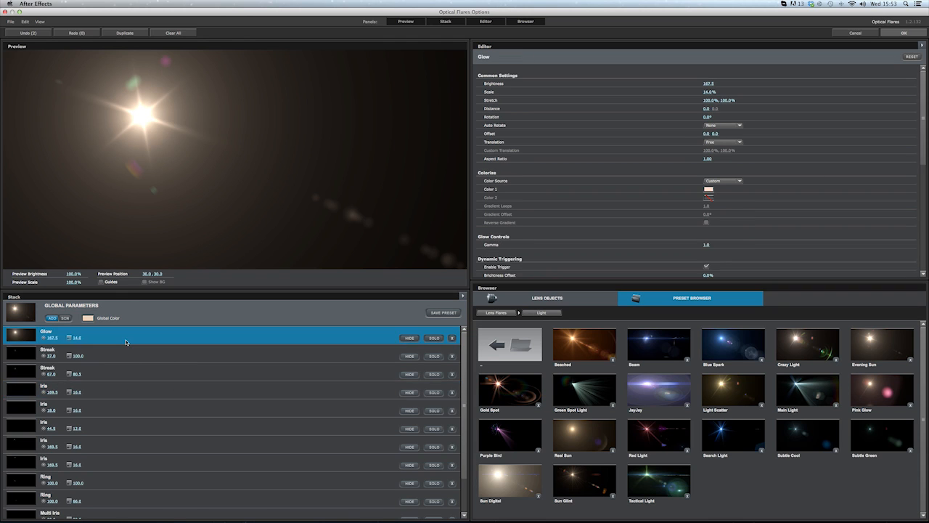
pyautogui.moveTo(418, 333)
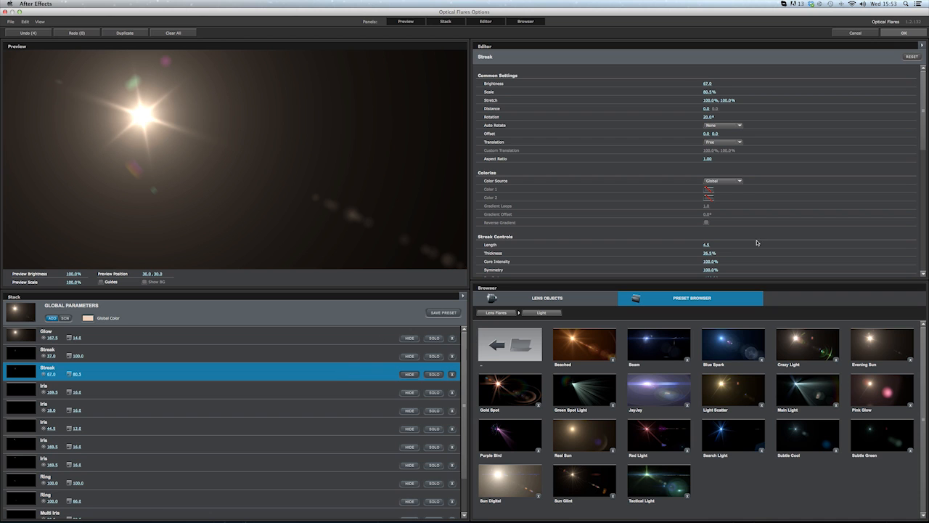
pyautogui.scroll(-3)
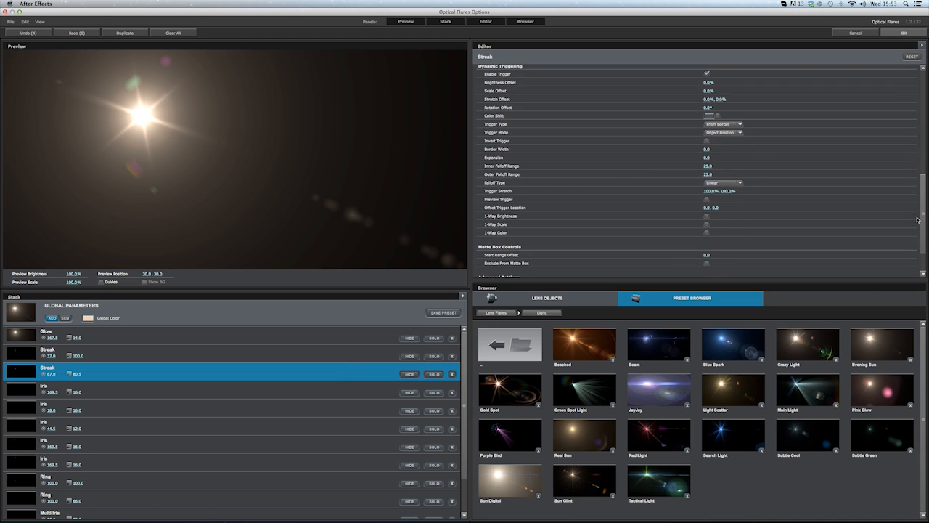
pyautogui.scroll(3)
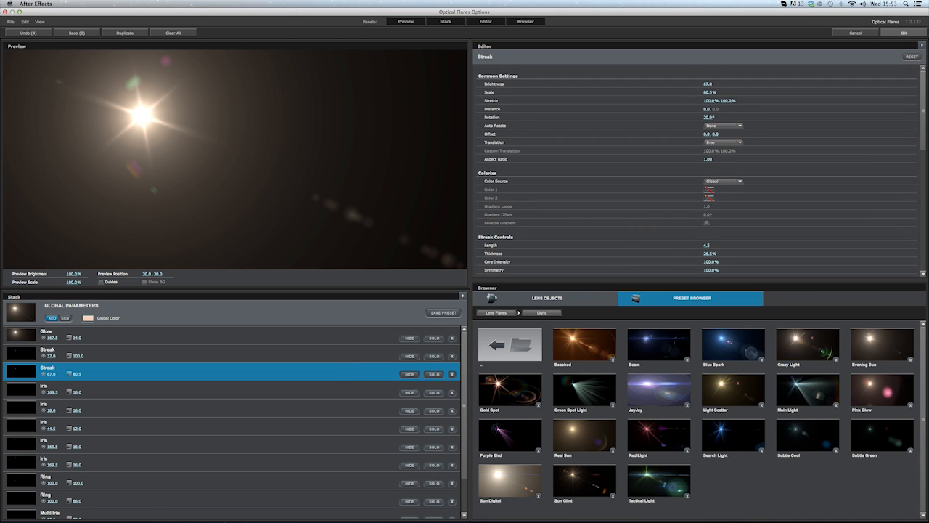
pyautogui.moveTo(697, 167)
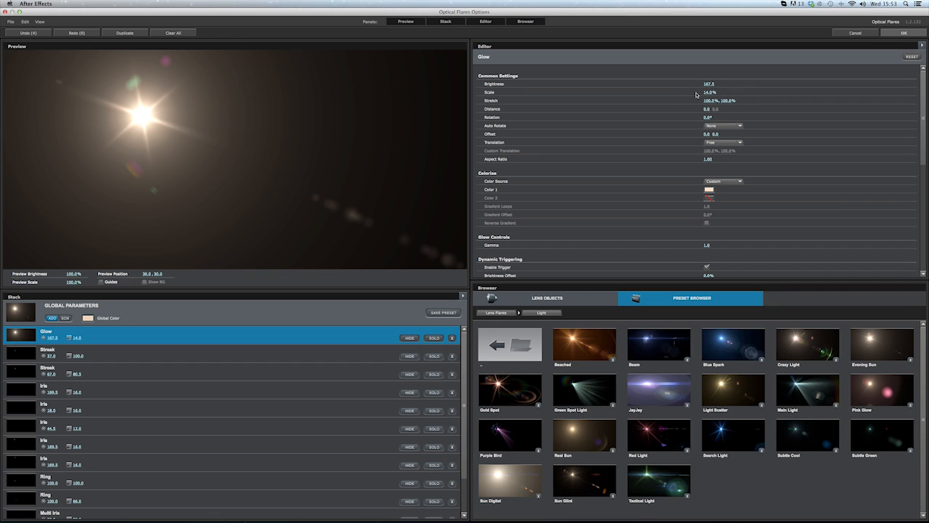
pyautogui.moveTo(241, 341)
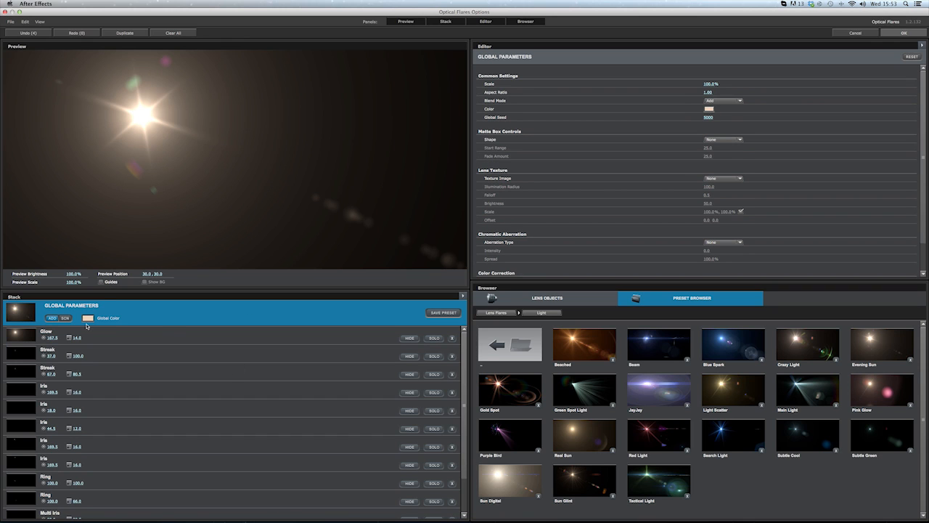
# Pick a warm orange as the flare's global colour and confirm it.
pyautogui.click(87, 318)
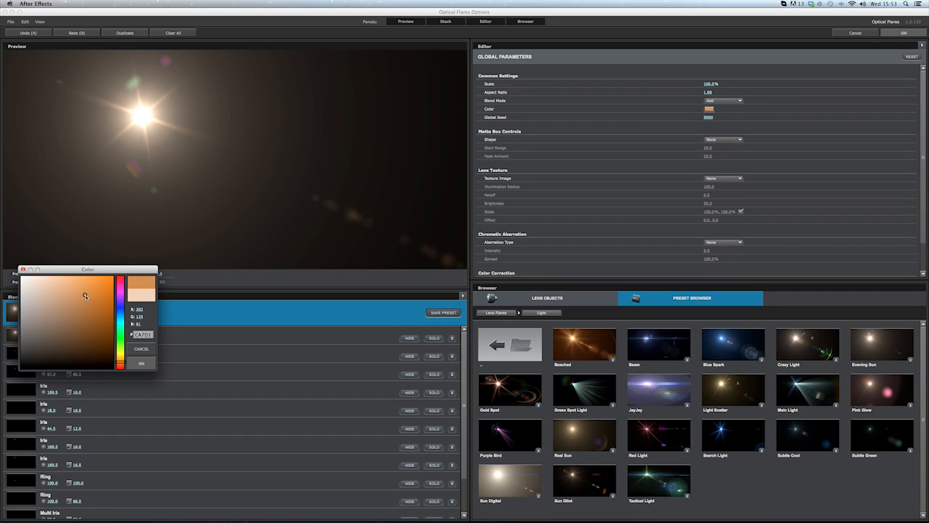
pyautogui.click(70, 289)
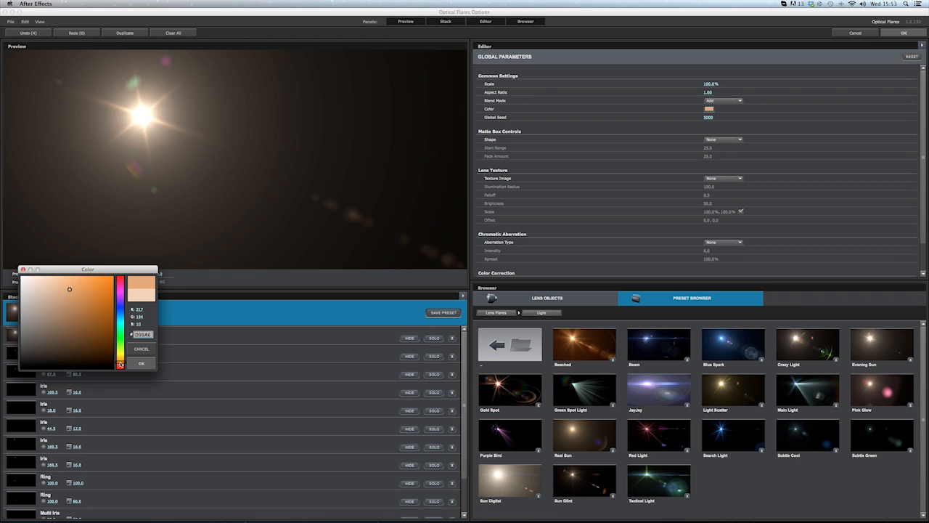
pyautogui.click(142, 363)
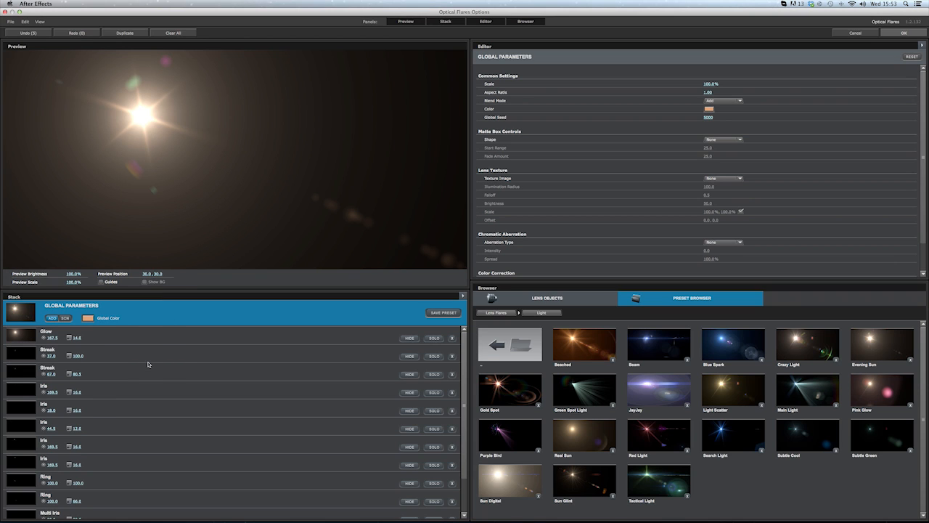
pyautogui.moveTo(627, 202)
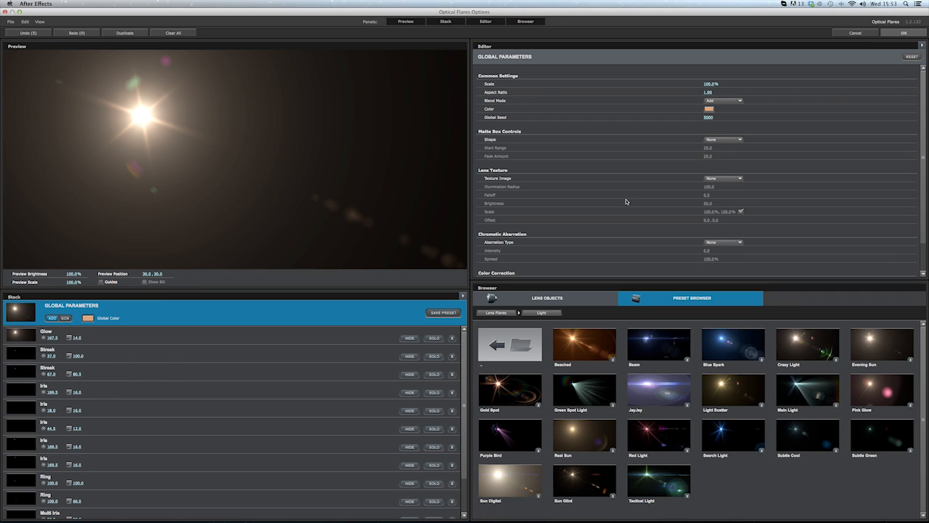
pyautogui.moveTo(723, 161)
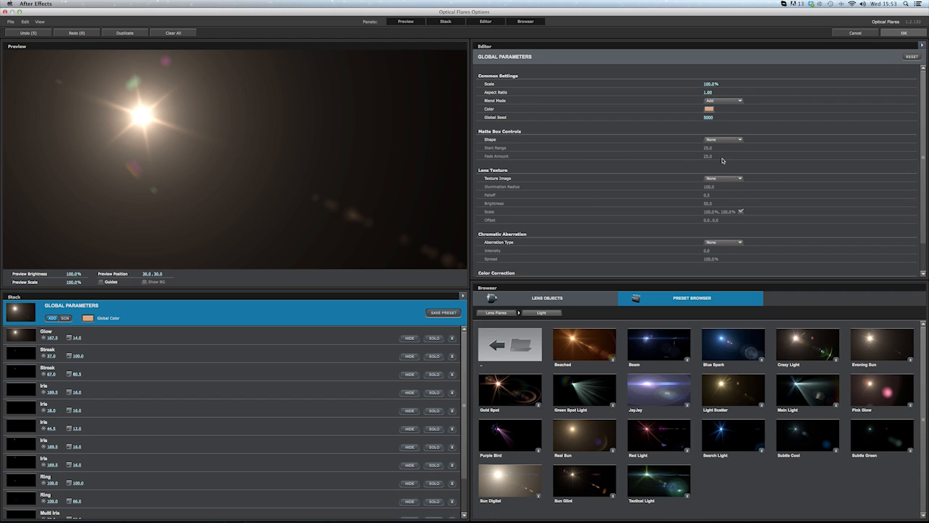
# Apply a dusty lens texture to the flare and tune its illumination radius.
pyautogui.click(723, 178)
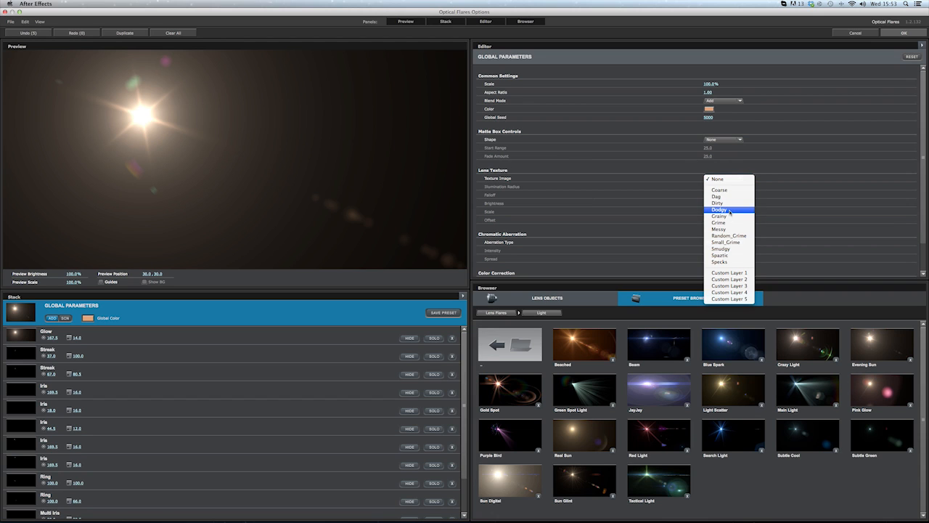
pyautogui.click(718, 209)
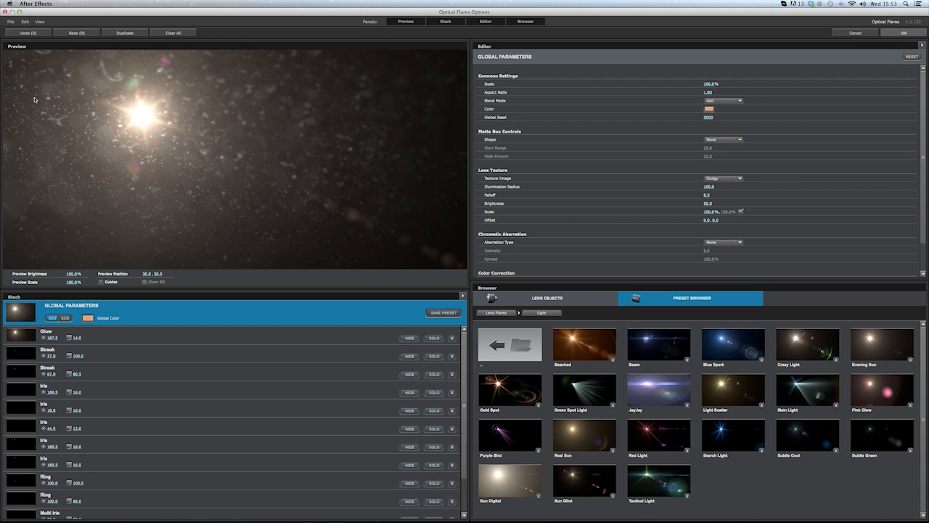
pyautogui.moveTo(337, 199)
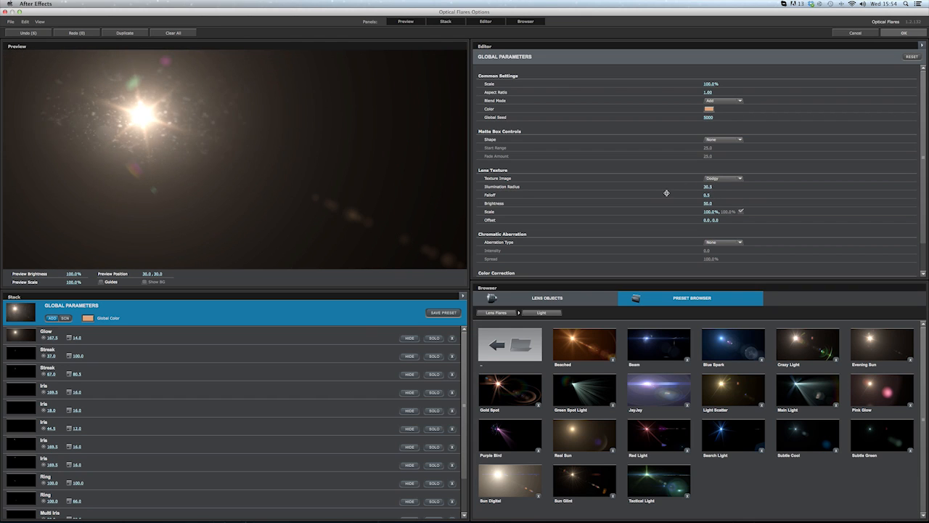
pyautogui.moveTo(709, 186); pyautogui.dragTo(688, 190)
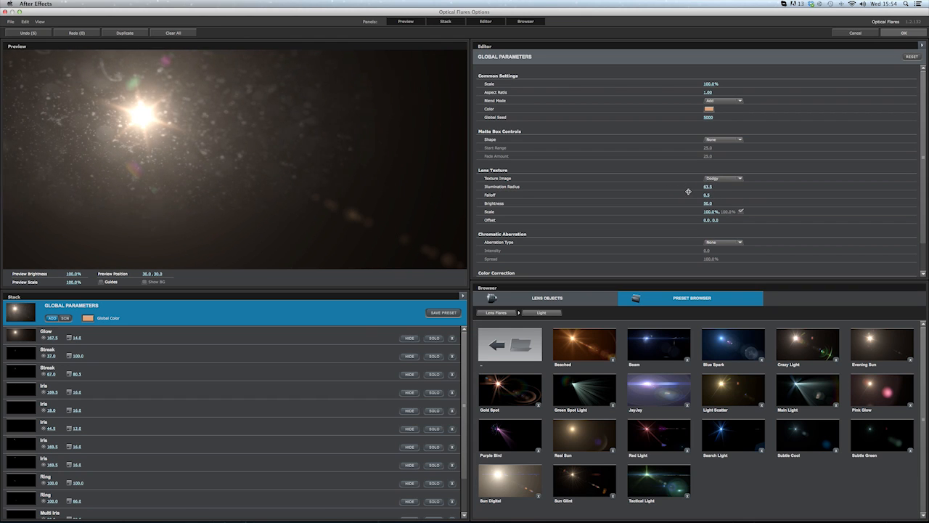
pyautogui.moveTo(708, 186); pyautogui.dragTo(682, 186)
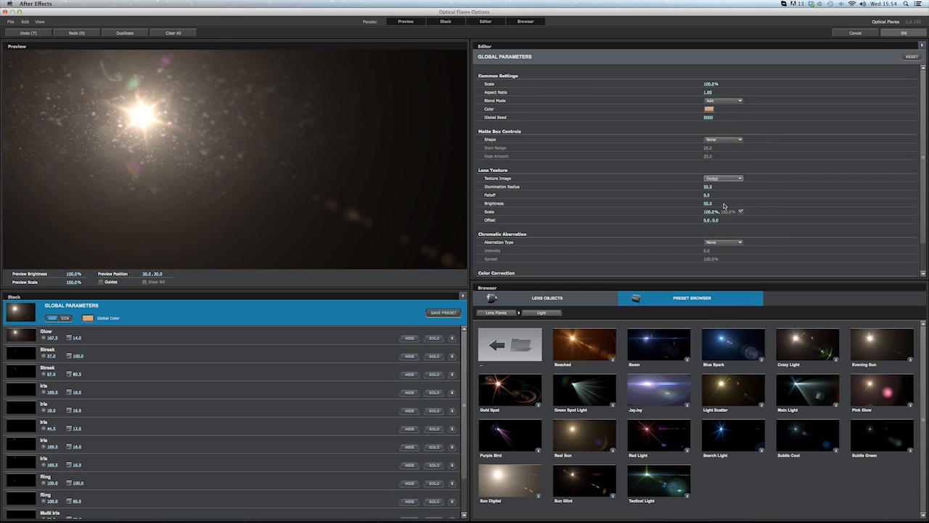
pyautogui.click(722, 177)
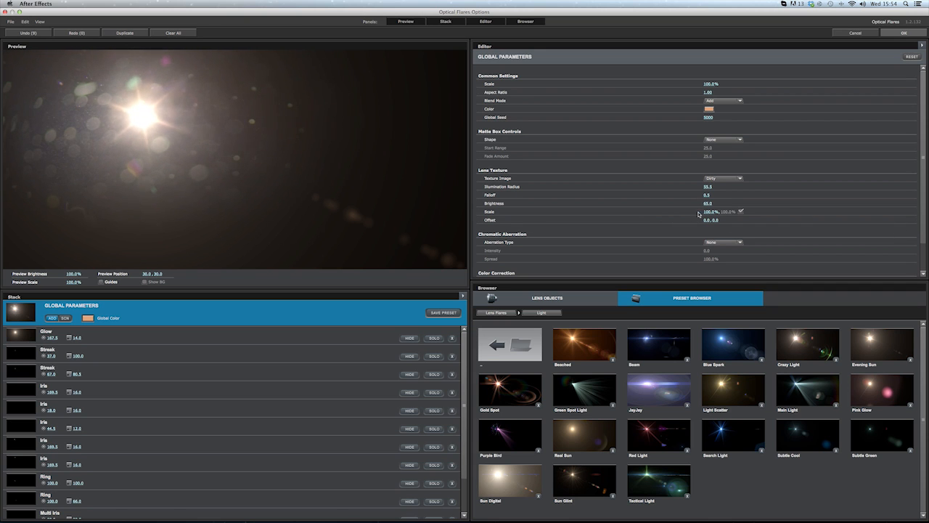
pyautogui.moveTo(739, 171)
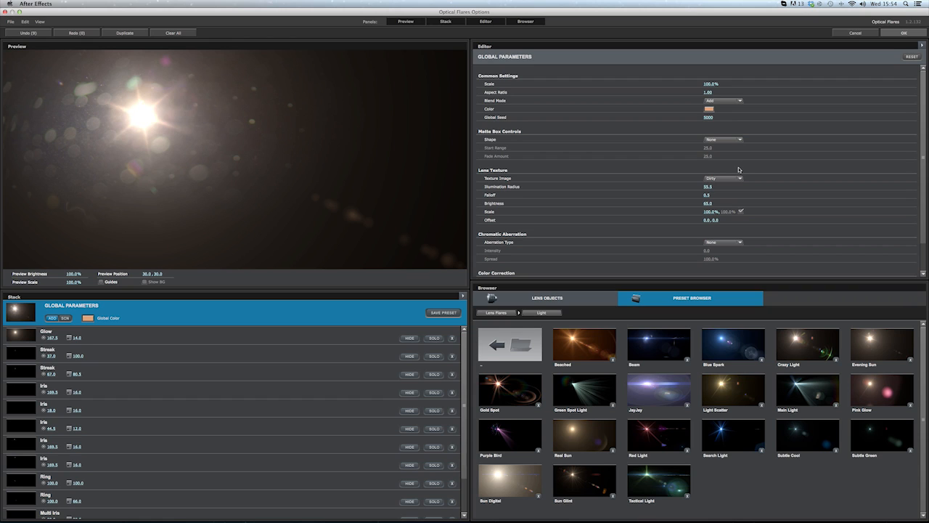
pyautogui.moveTo(741, 183)
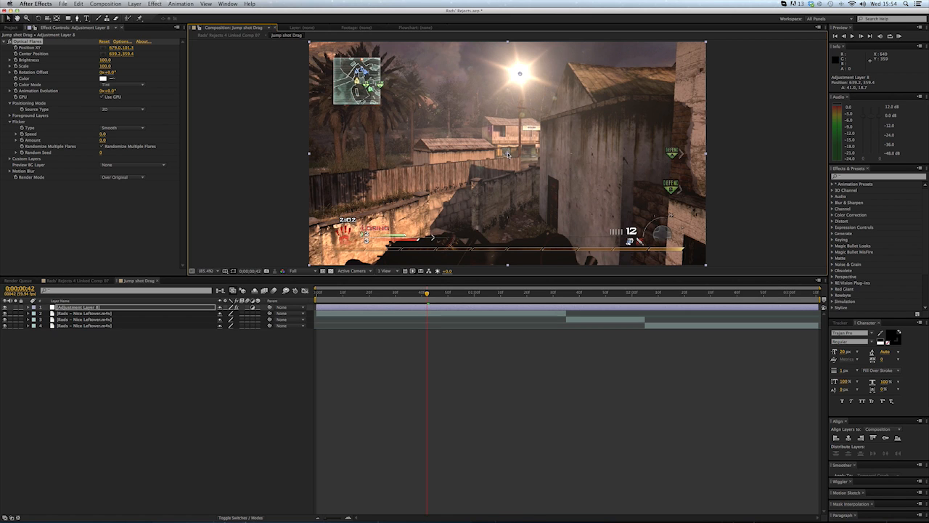
pyautogui.moveTo(322, 333)
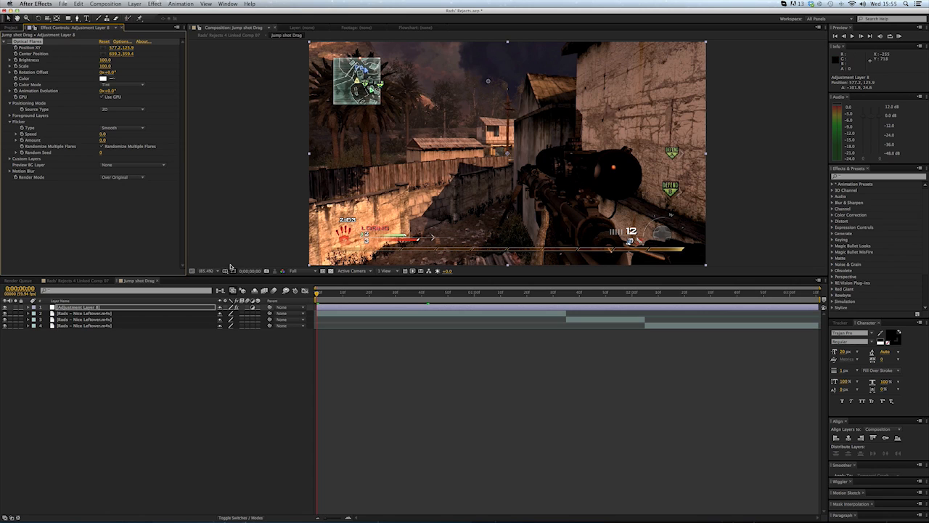
pyautogui.moveTo(304, 230)
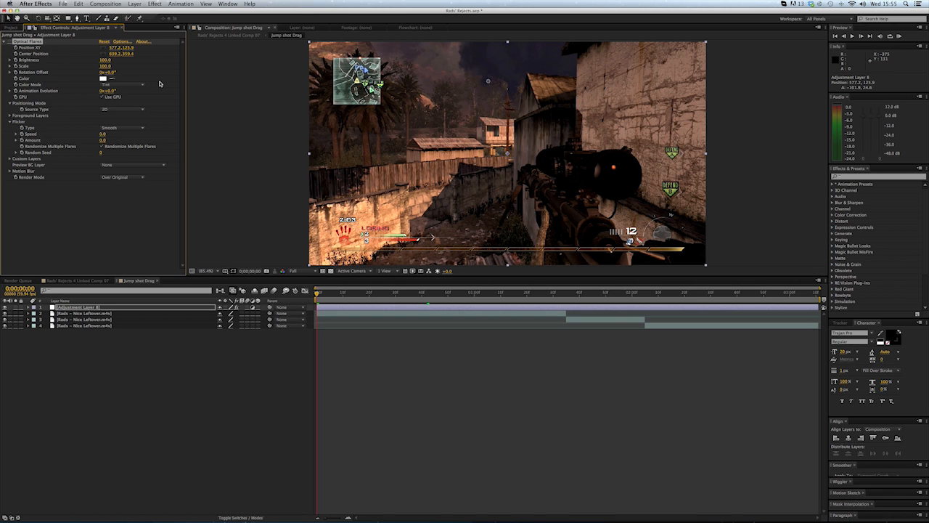
pyautogui.moveTo(488, 98)
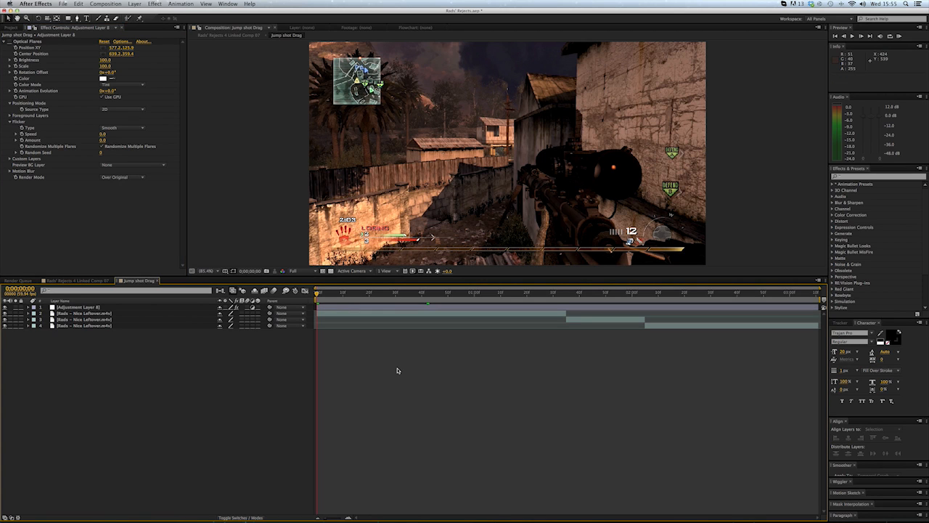
pyautogui.moveTo(387, 354)
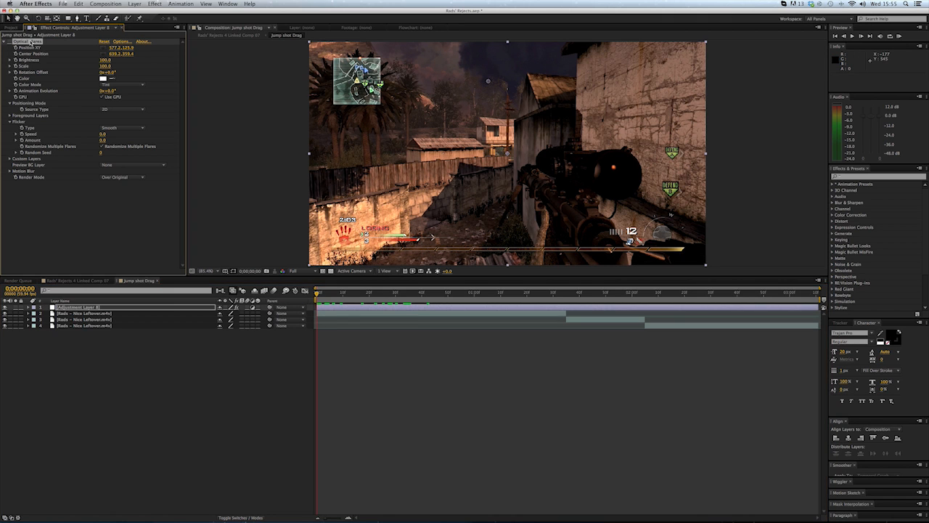
pyautogui.moveTo(487, 87)
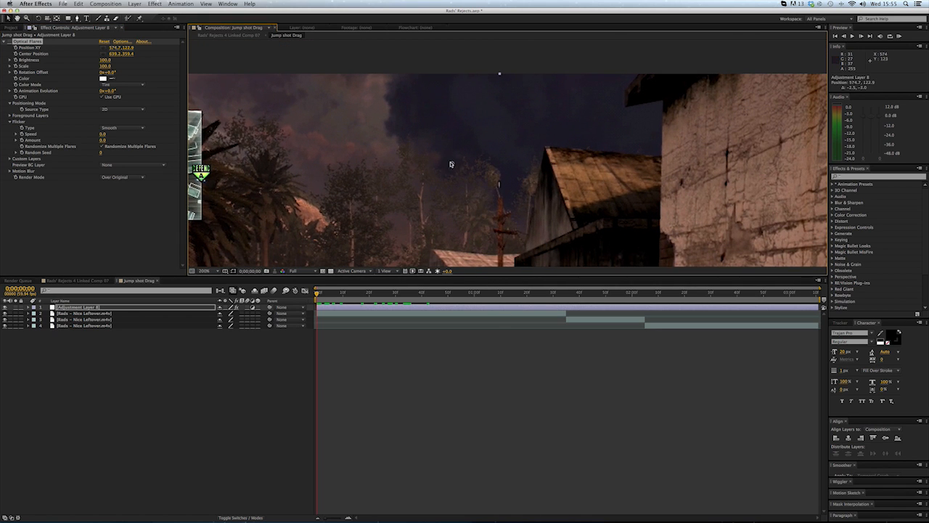
pyautogui.moveTo(418, 144)
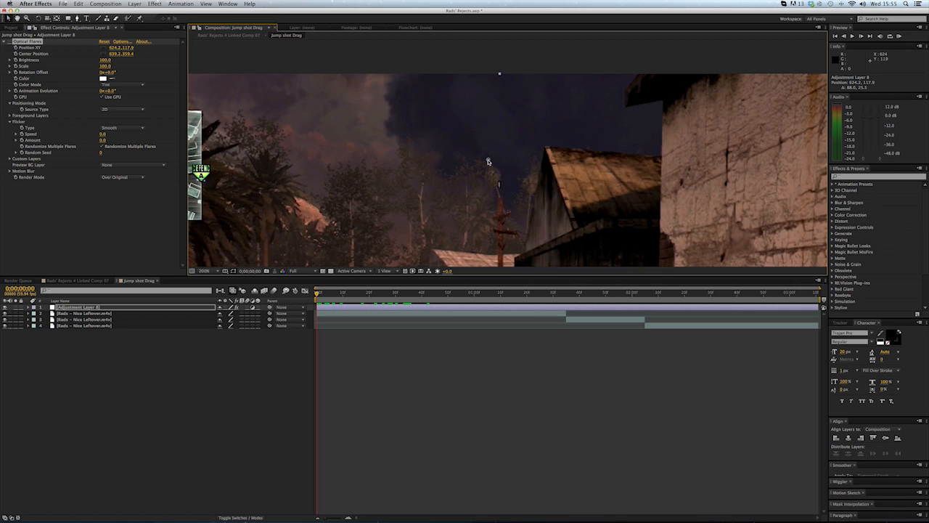
pyautogui.moveTo(482, 162)
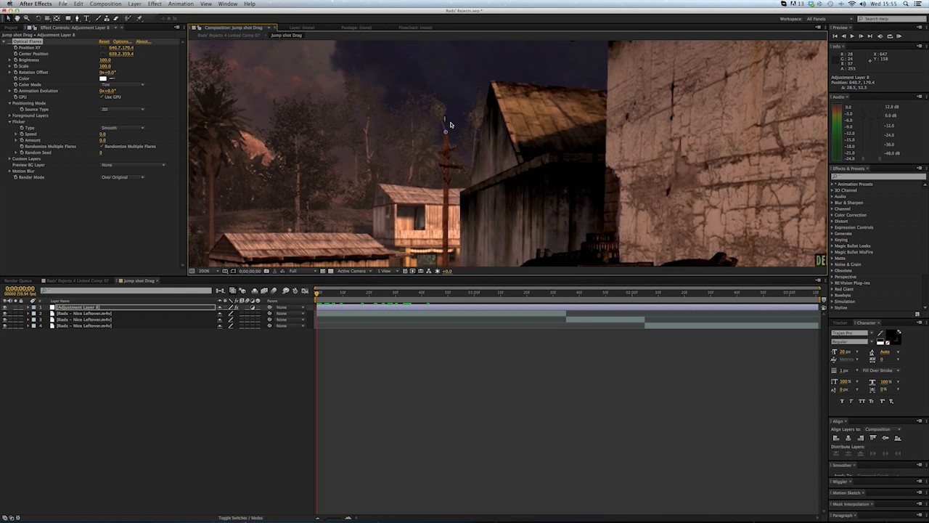
pyautogui.moveTo(446, 131)
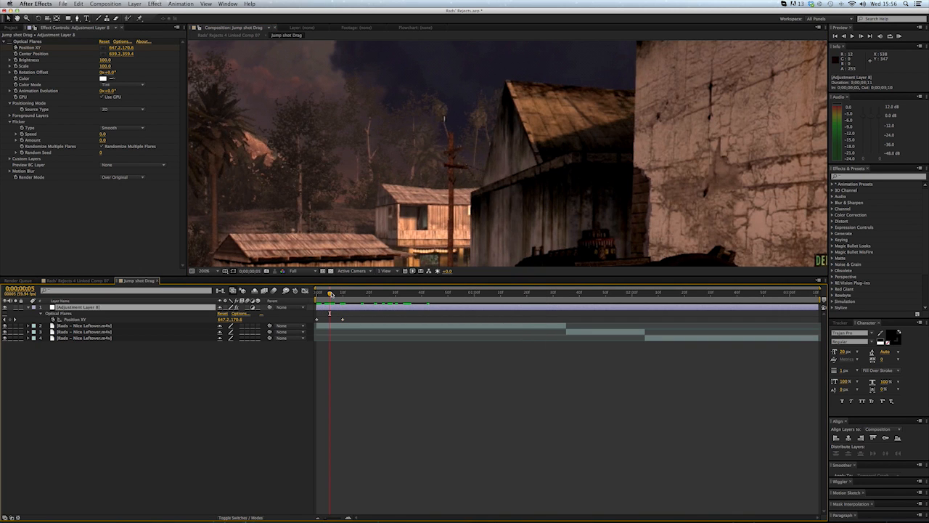
# Drag the flare's position onto the top of the lamppost.
pyautogui.moveTo(329, 297); pyautogui.dragTo(369, 298)
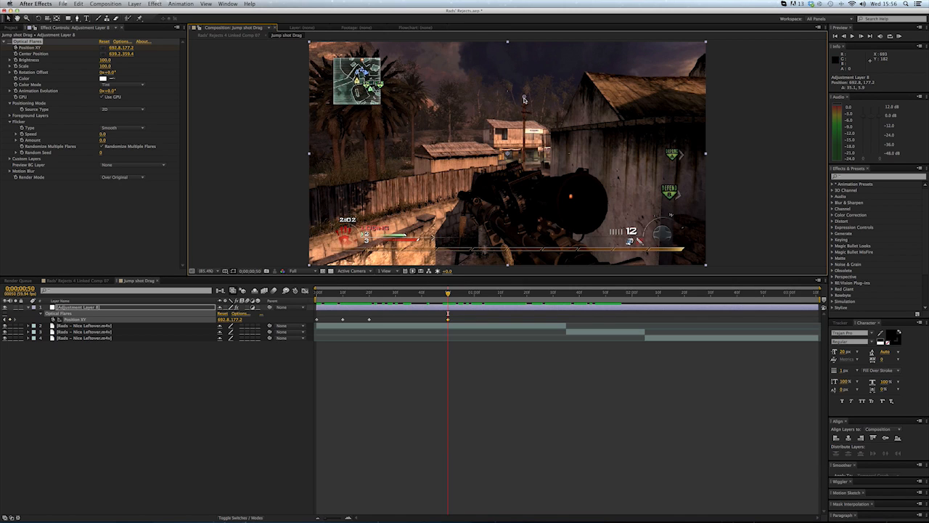
pyautogui.moveTo(479, 275)
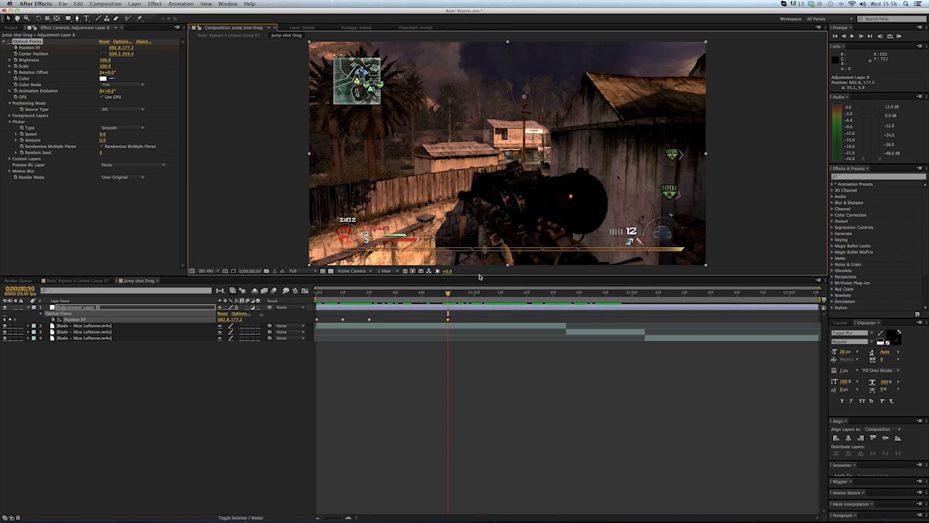
pyautogui.moveTo(458, 294)
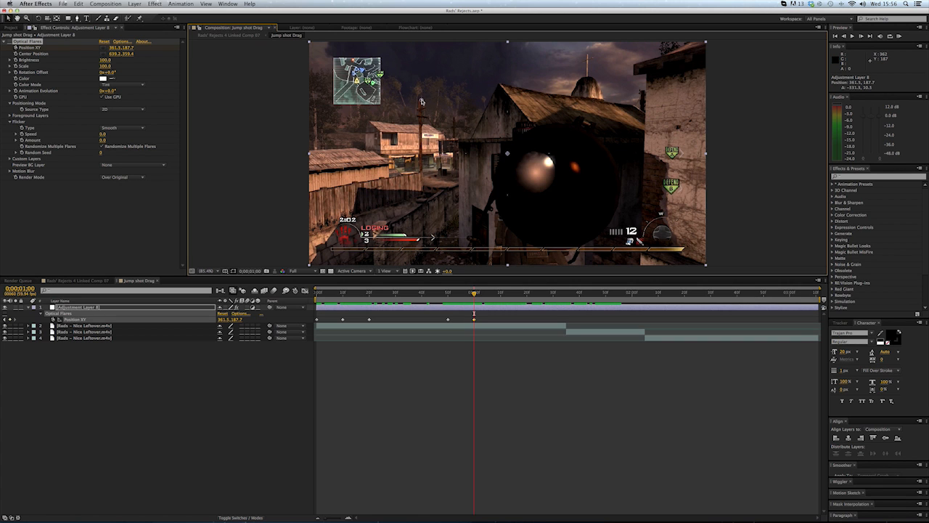
# Scrub to the frames where the scope covers the lamp and add a flare keyframe there.
pyautogui.moveTo(473, 294); pyautogui.dragTo(458, 293)
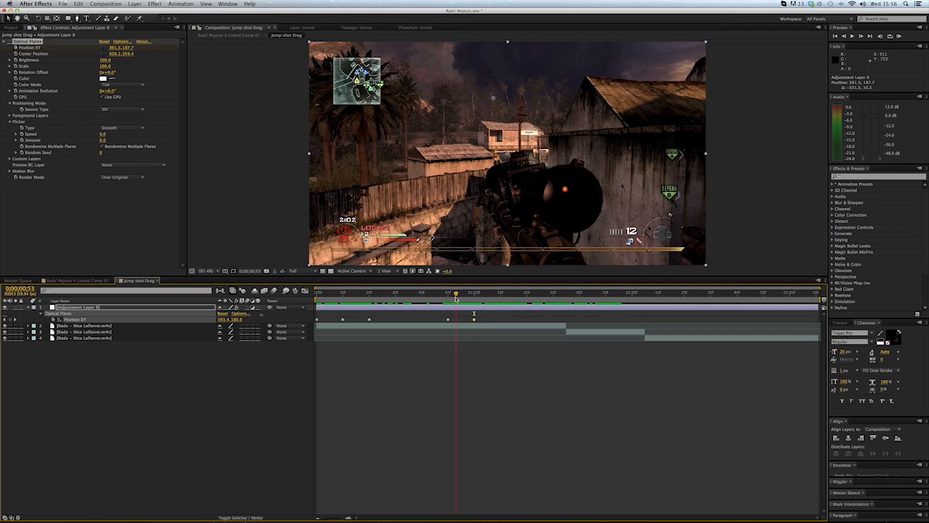
pyautogui.click(470, 292)
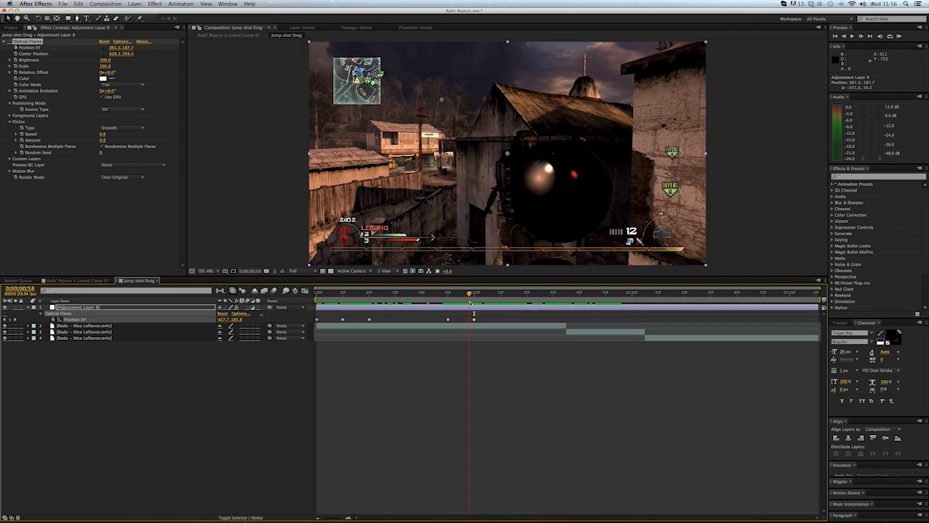
pyautogui.moveTo(470, 303); pyautogui.dragTo(464, 303)
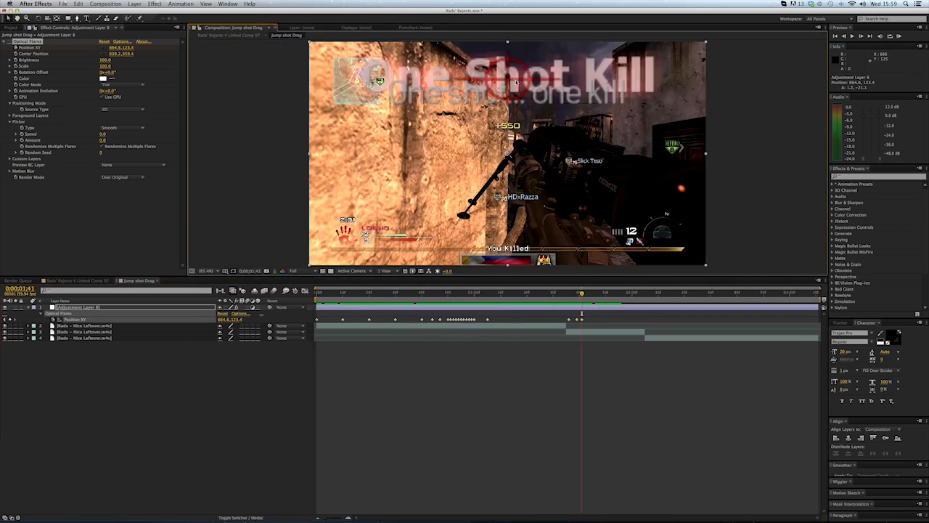
# Keyframe the flare's Brightness to 0 for the first scope-in and restore it afterwards.
pyautogui.click(646, 293)
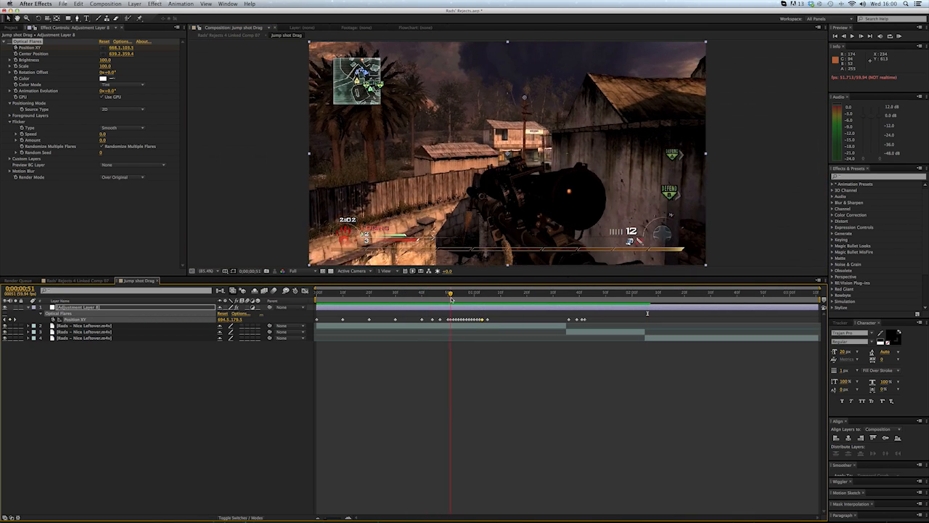
pyautogui.click(491, 292)
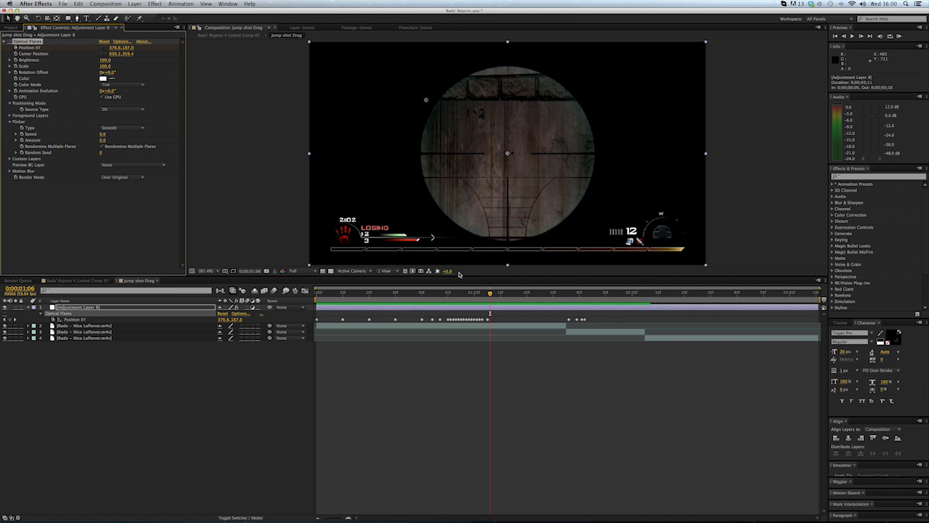
pyautogui.moveTo(491, 293); pyautogui.dragTo(487, 293)
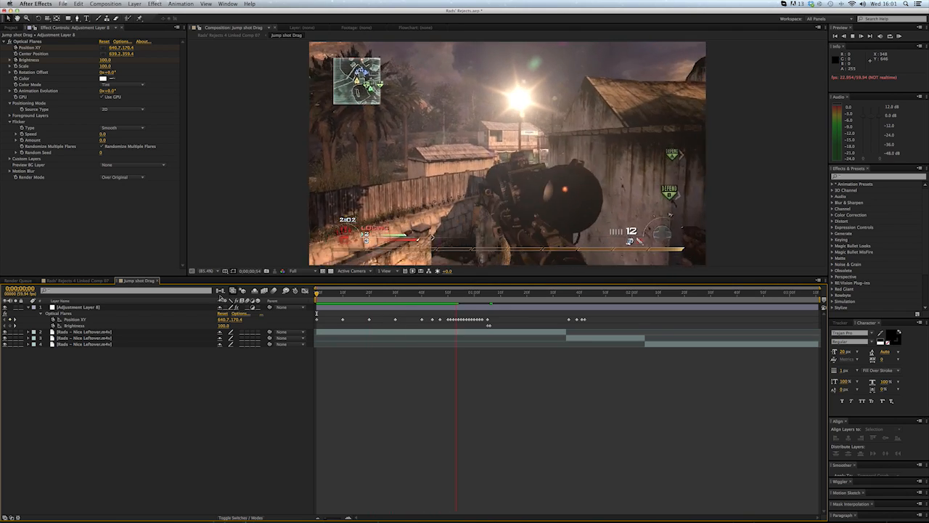
pyautogui.click(561, 294)
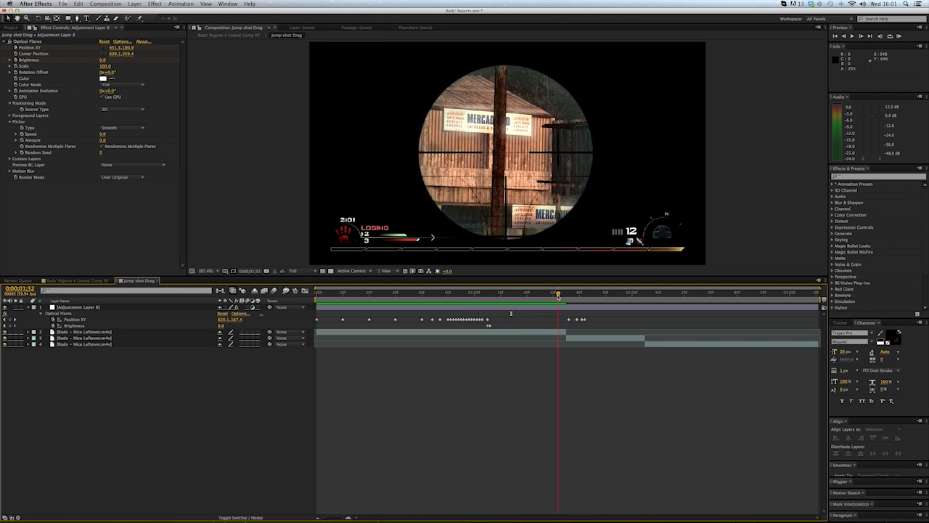
# Add Brightness keyframes hiding the flare while scoped at the wall, keeping it lit for the kill shot.
pyautogui.moveTo(557, 296); pyautogui.dragTo(566, 296)
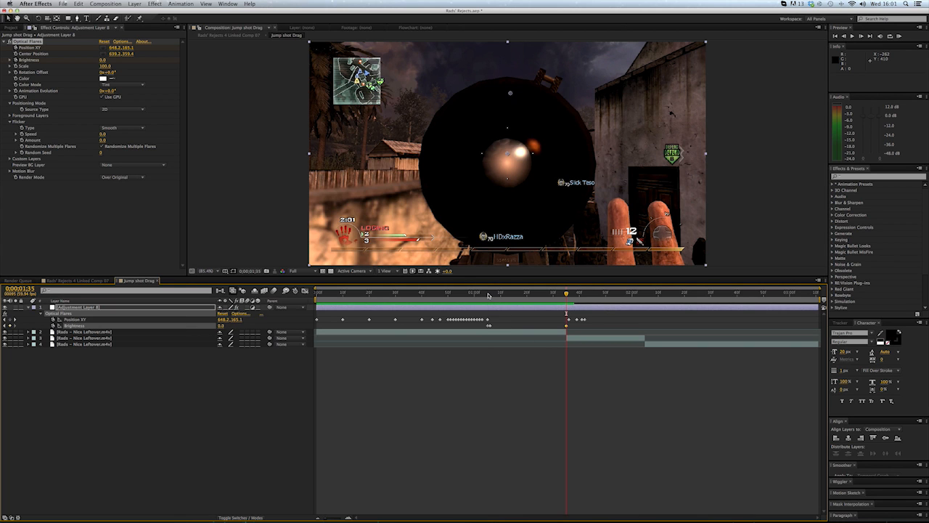
pyautogui.click(489, 288)
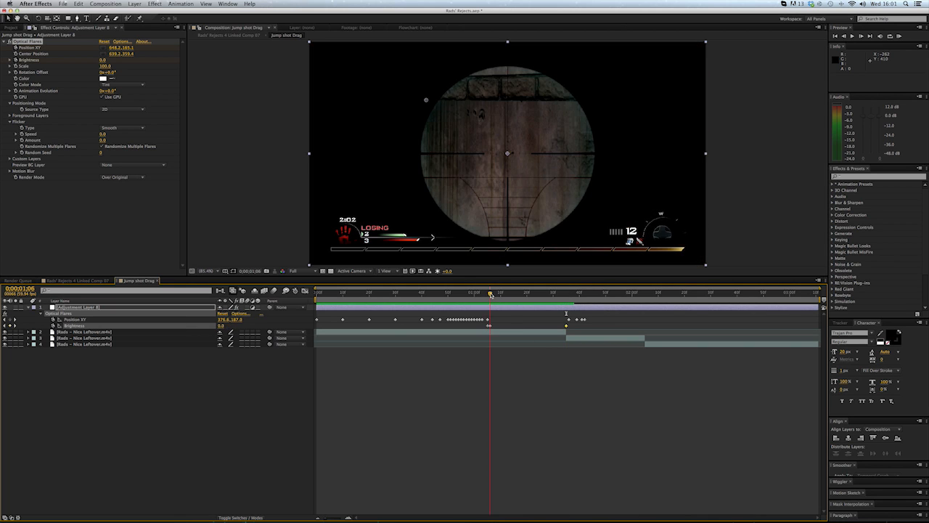
pyautogui.moveTo(488, 293); pyautogui.dragTo(566, 293)
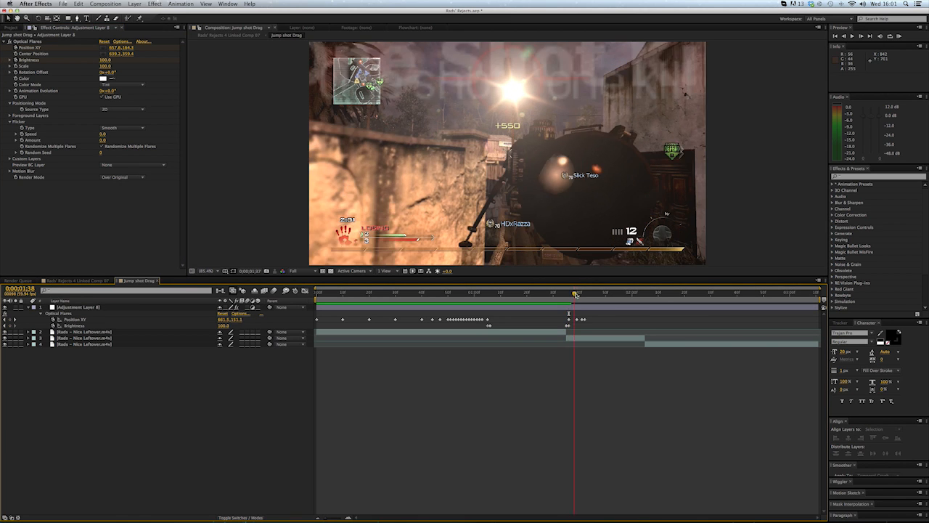
pyautogui.moveTo(575, 294); pyautogui.dragTo(585, 294)
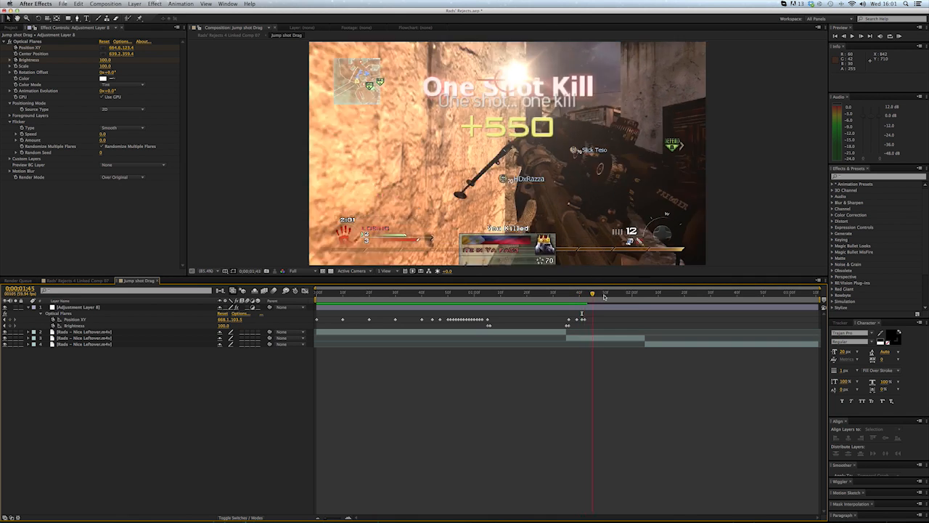
pyautogui.moveTo(592, 294); pyautogui.dragTo(636, 293)
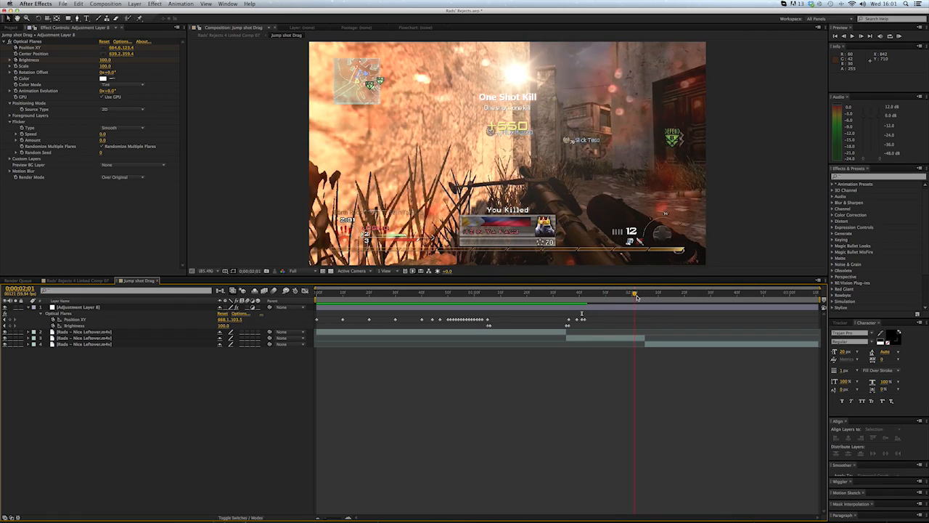
pyautogui.moveTo(636, 293); pyautogui.dragTo(588, 294)
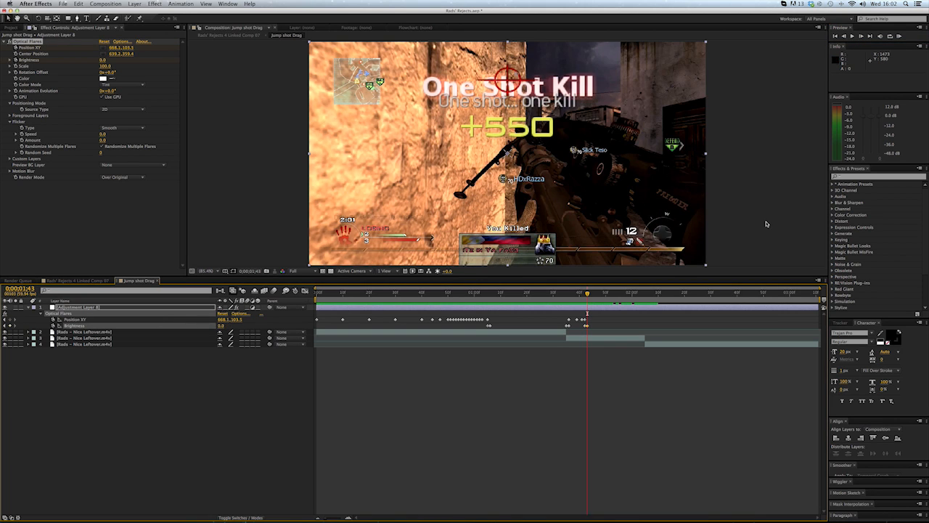
pyautogui.click(836, 36)
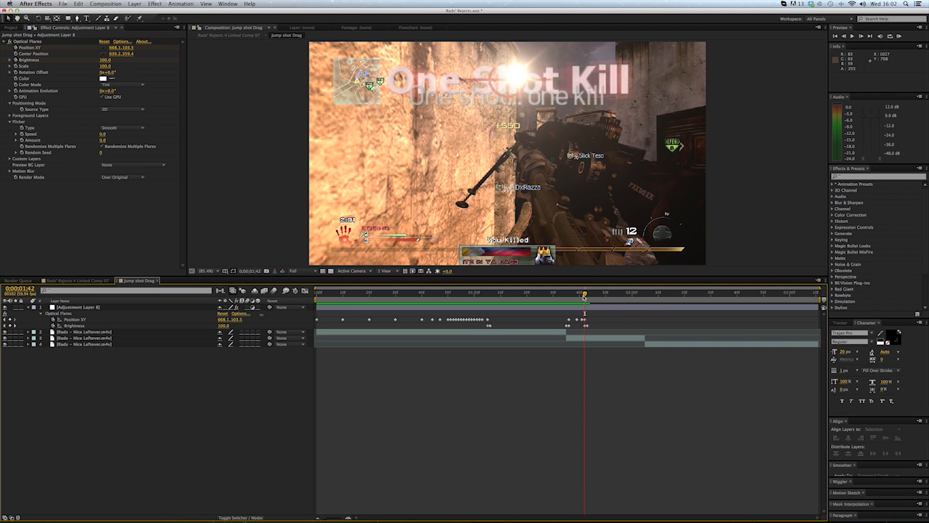
pyautogui.moveTo(583, 289); pyautogui.dragTo(398, 289)
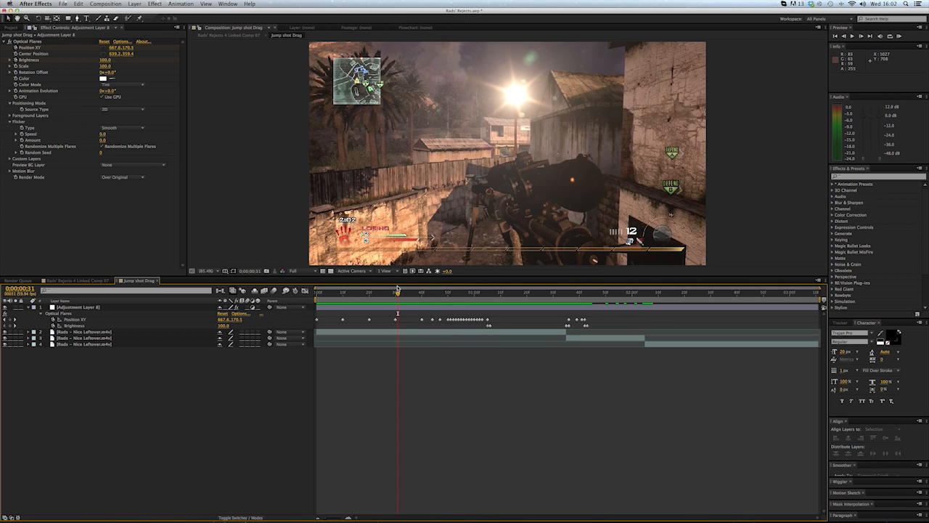
pyautogui.moveTo(108, 73)
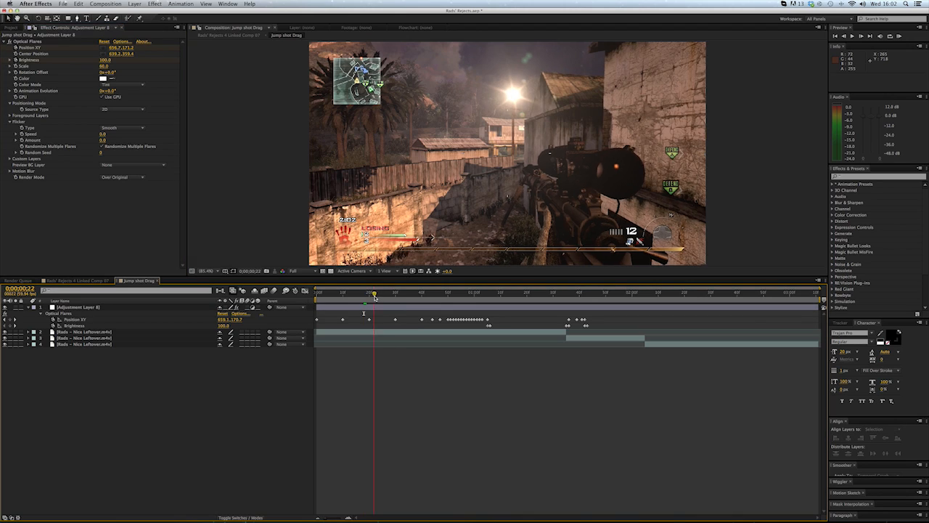
# Scrub to the clip start and check the flare sits on the lamppost as the rifle comes up.
pyautogui.moveTo(374, 293); pyautogui.dragTo(596, 293)
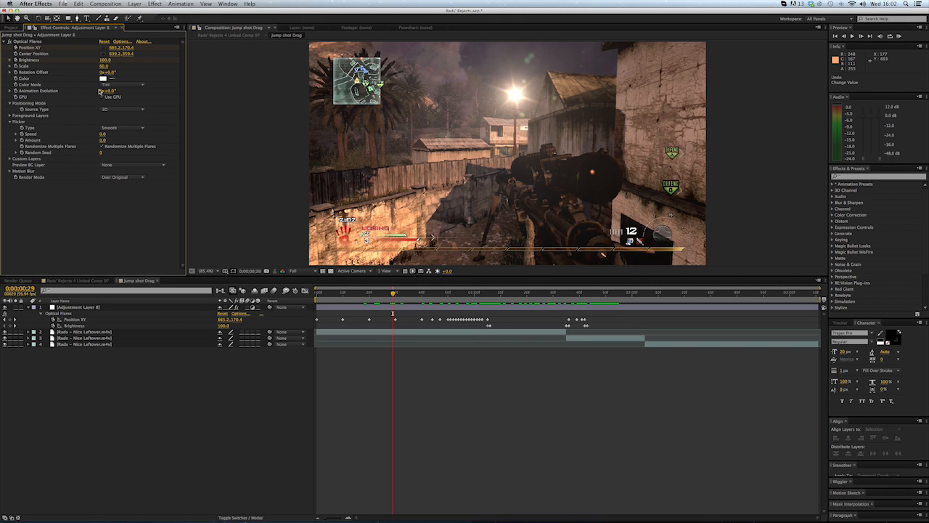
# Switch the Optical Flares Color Mode, then review the flare at two points in the clip.
pyautogui.click(122, 84)
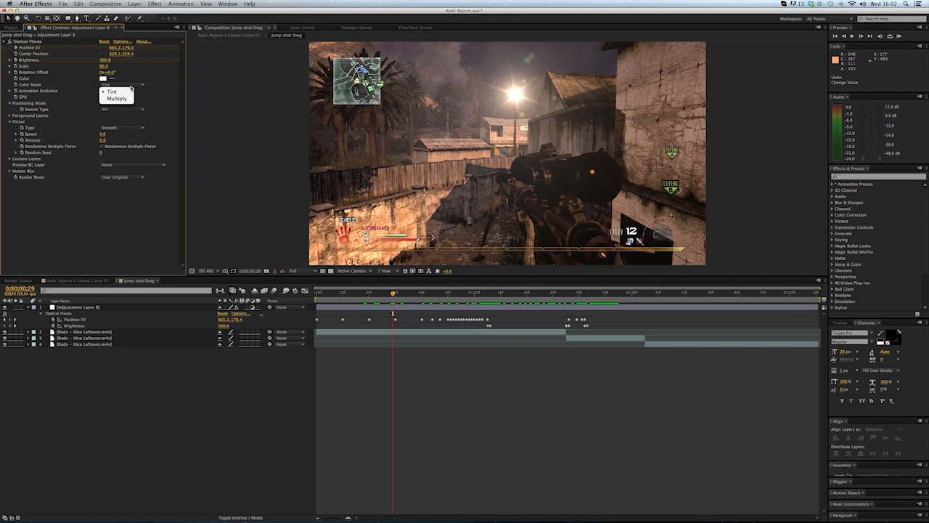
pyautogui.click(113, 96)
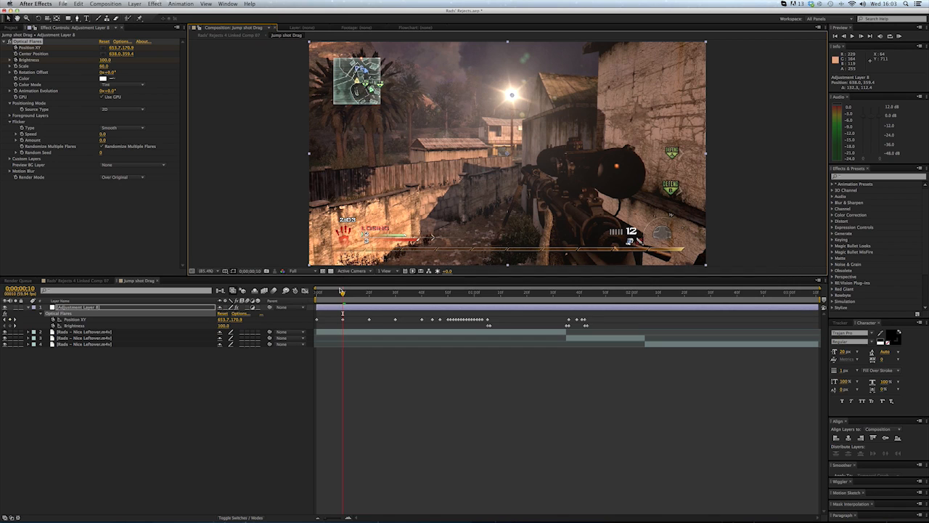
pyautogui.click(378, 291)
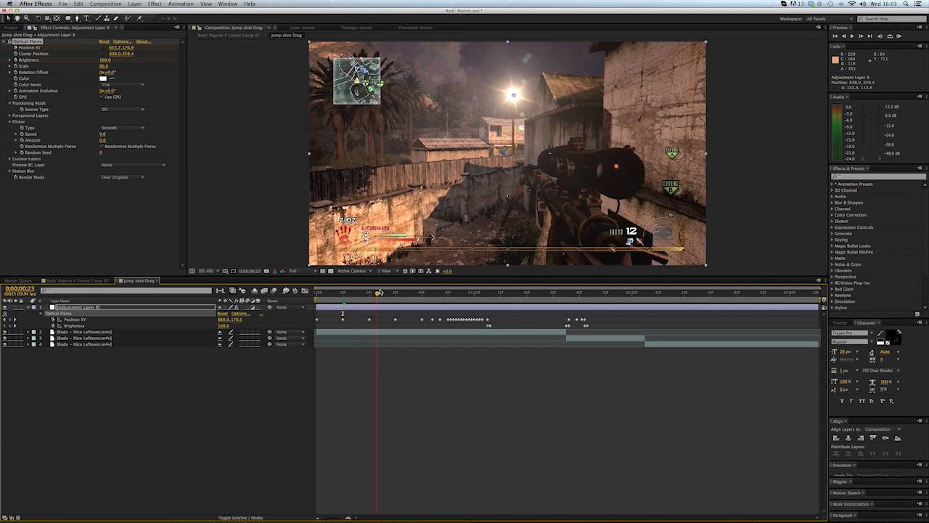
pyautogui.click(502, 293)
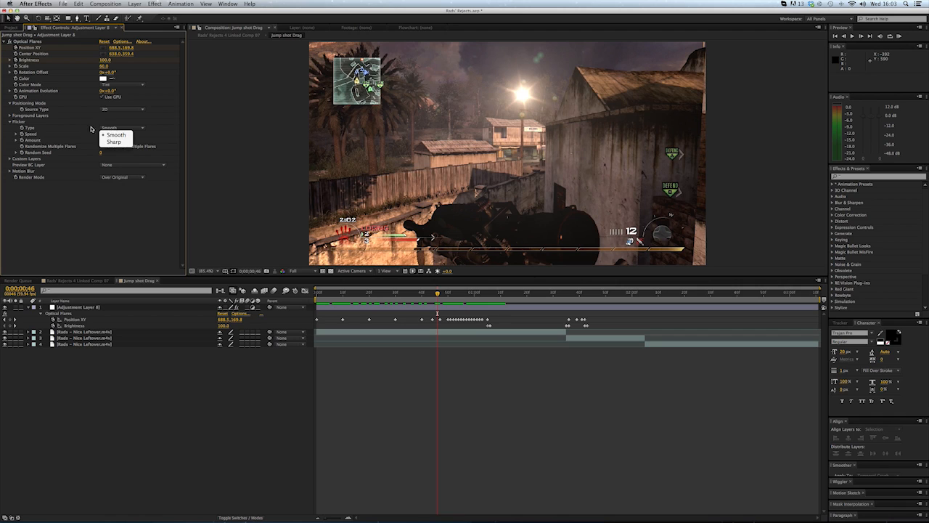
# Set the flare's Flicker type with raised speed and amount, then RAM-preview the flicker on the lamppost.
pyautogui.click(116, 135)
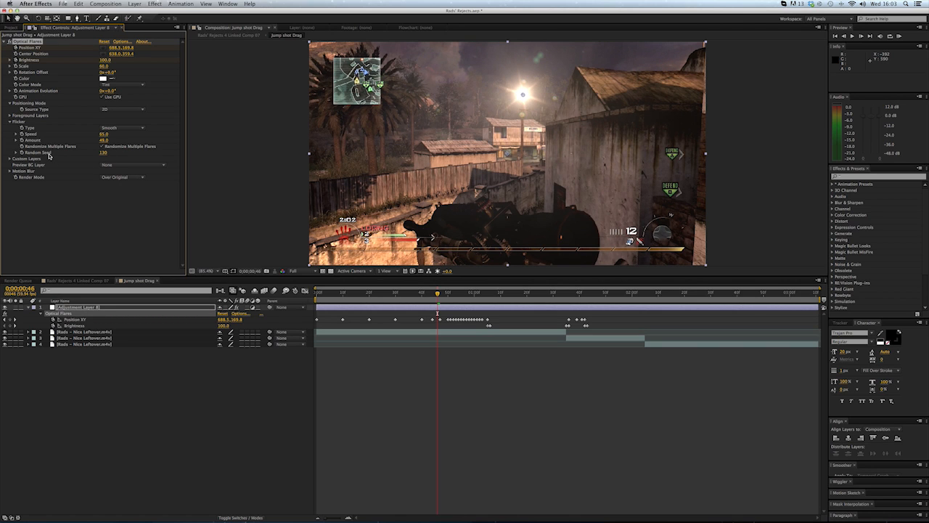
pyautogui.click(409, 305)
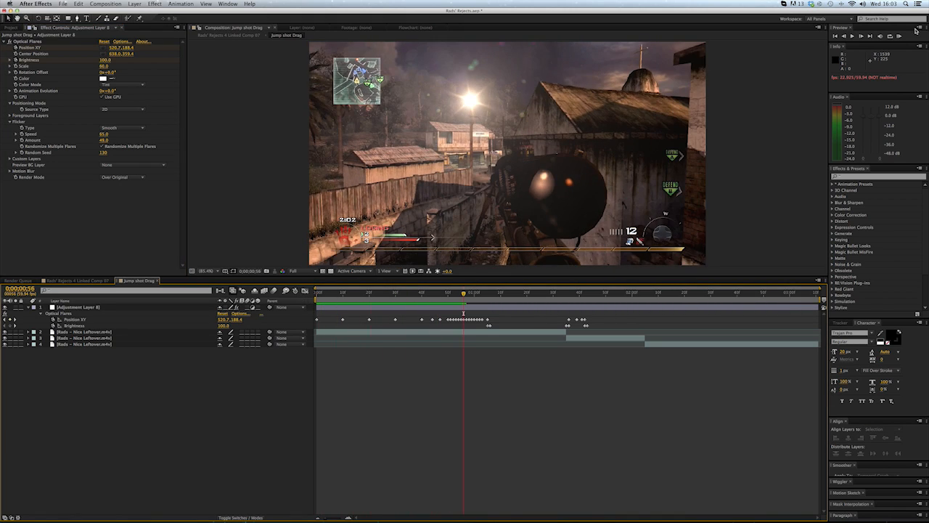
pyautogui.click(900, 34)
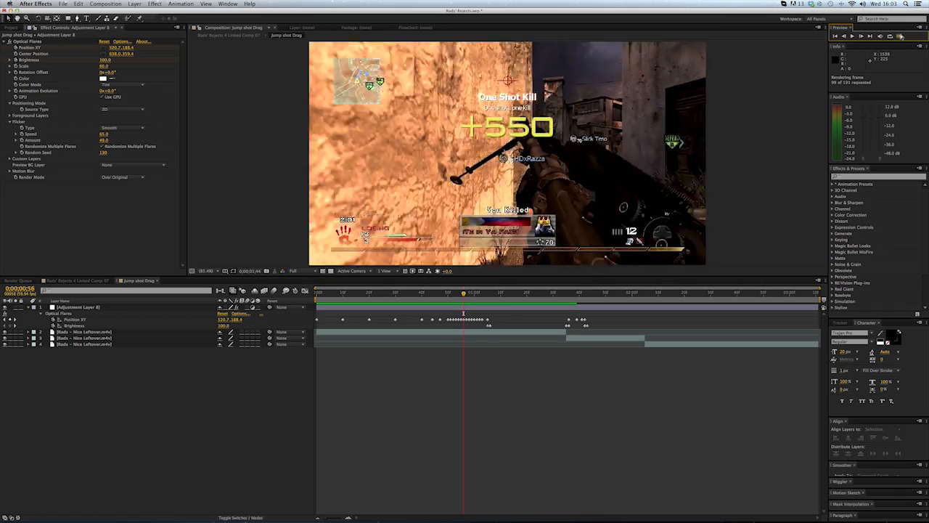
pyautogui.click(898, 35)
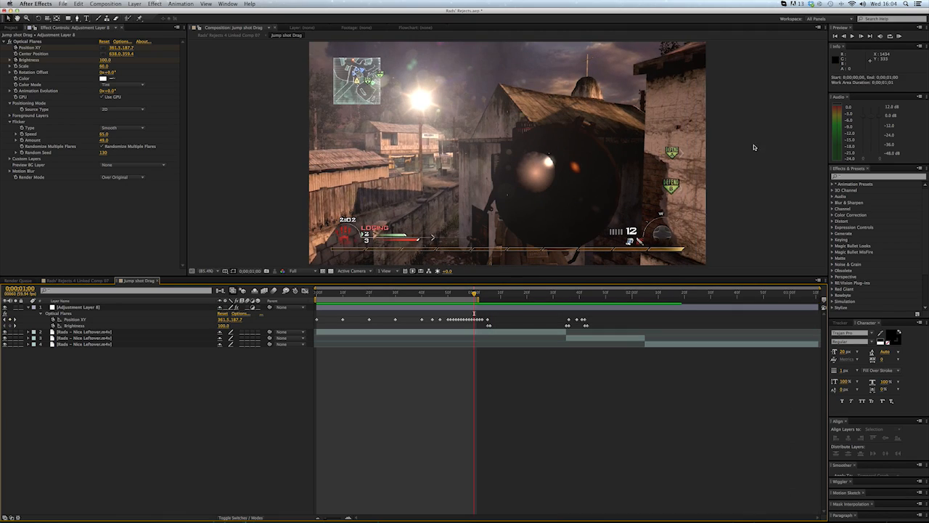
pyautogui.click(900, 35)
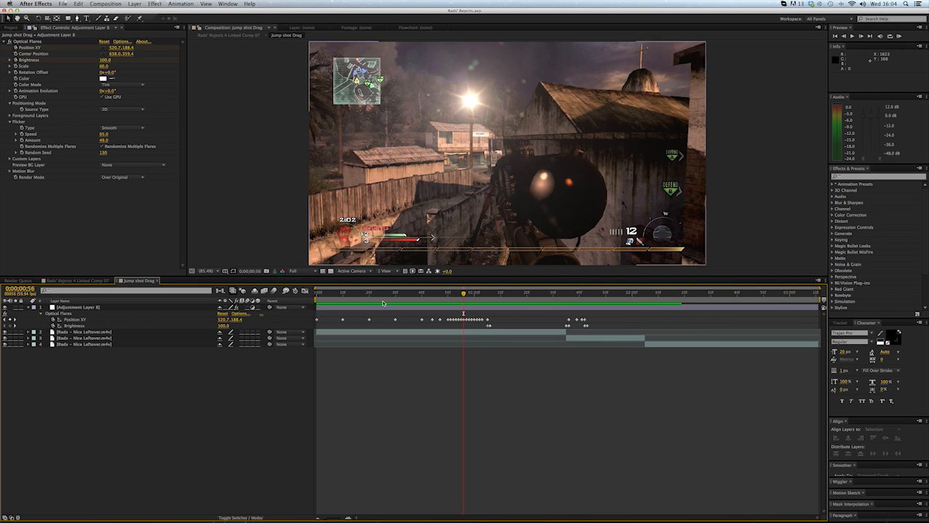
pyautogui.moveTo(200, 93)
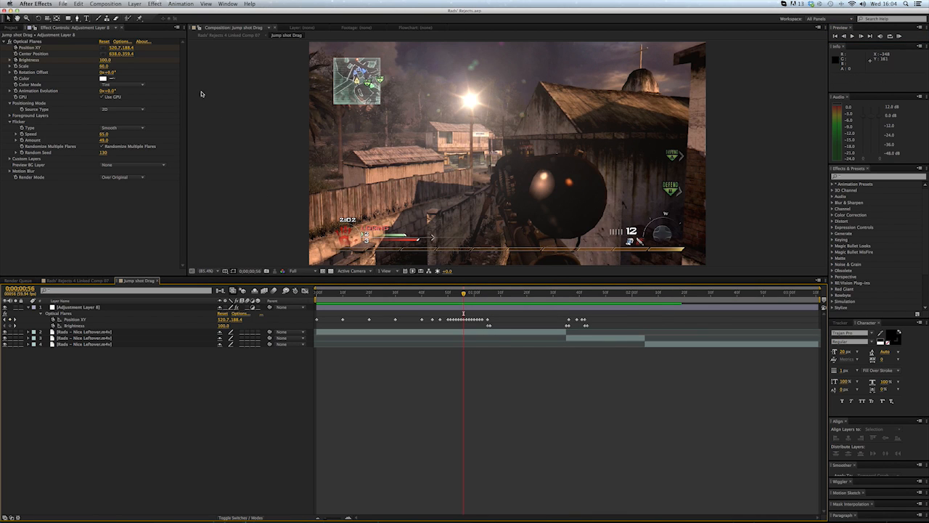
# Browse the Lens Objects and Light preset folders in the Optical Flares editor, then cancel out.
pyautogui.click(122, 41)
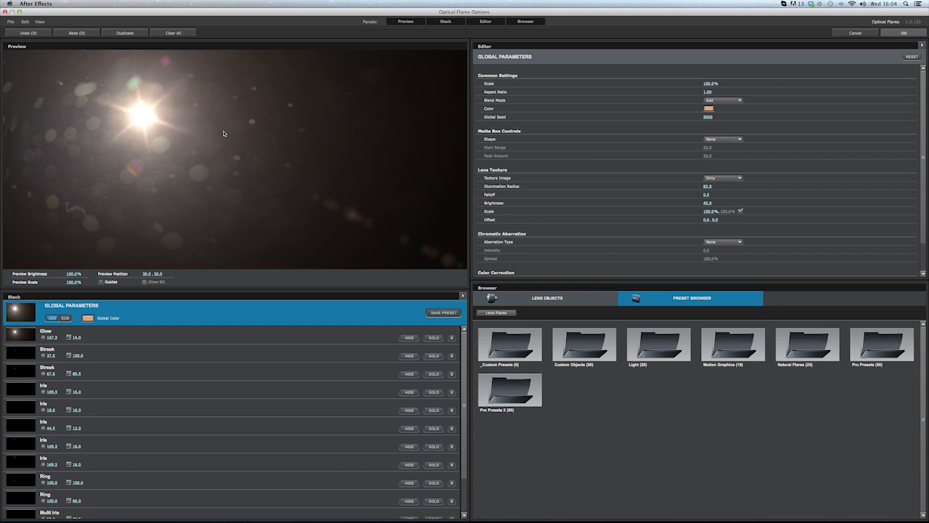
pyautogui.moveTo(290, 104)
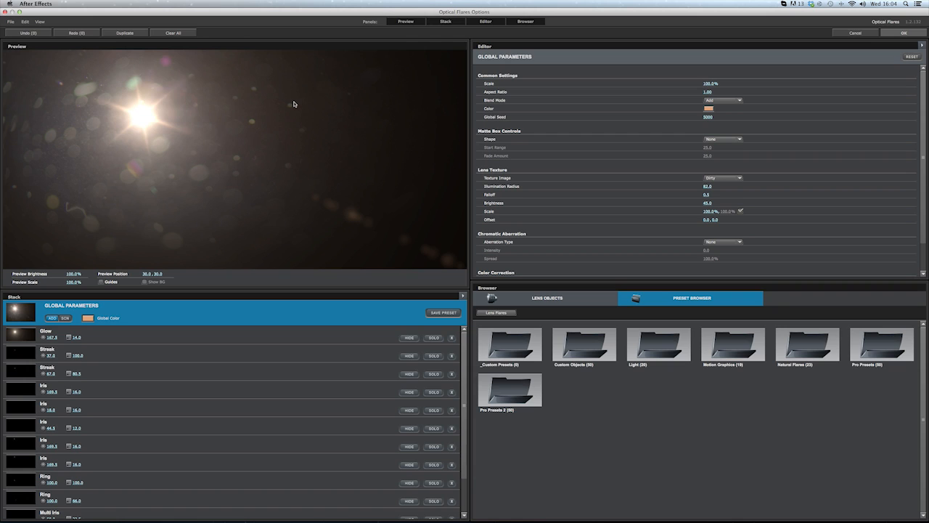
pyautogui.moveTo(356, 272)
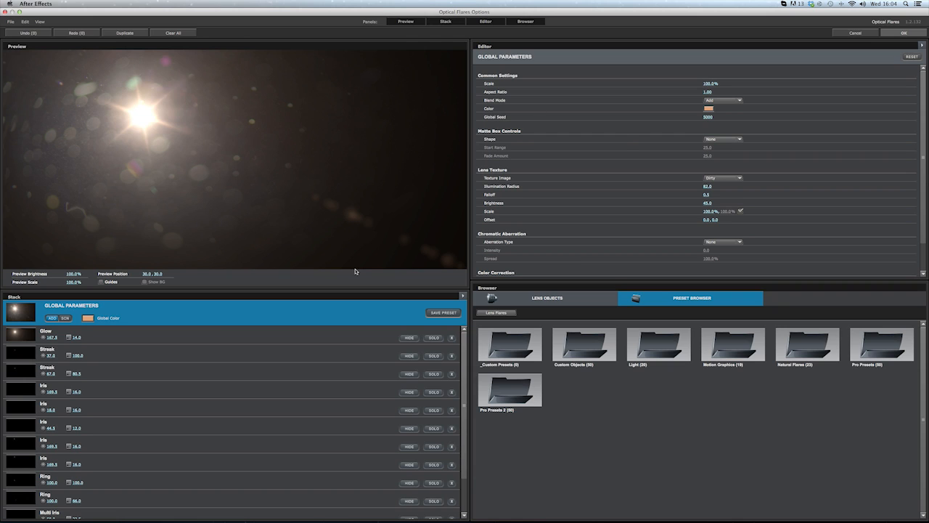
pyautogui.doubleClick(509, 344)
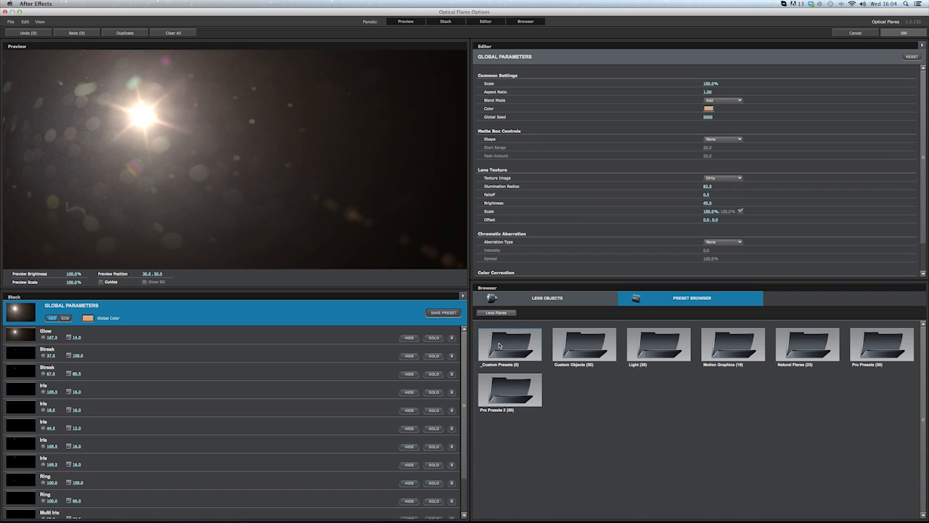
pyautogui.click(545, 297)
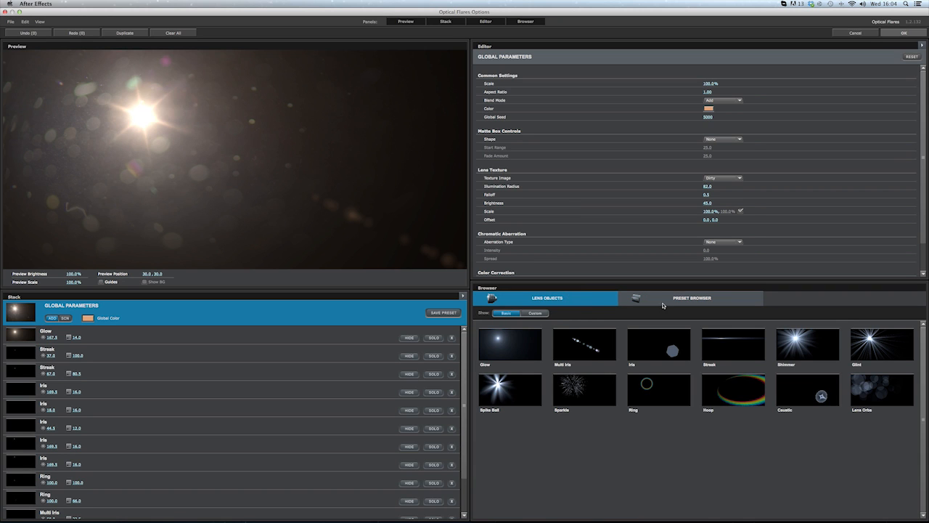
pyautogui.click(690, 297)
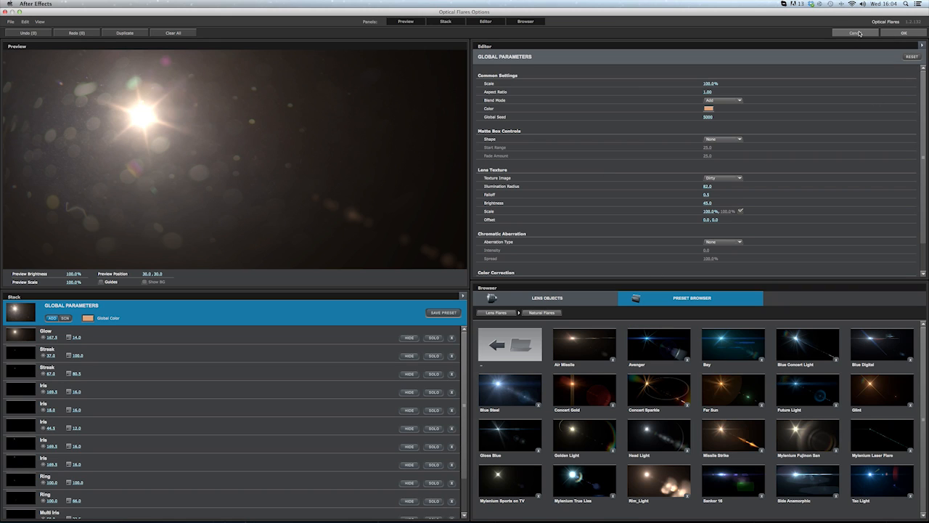
pyautogui.moveTo(855, 32)
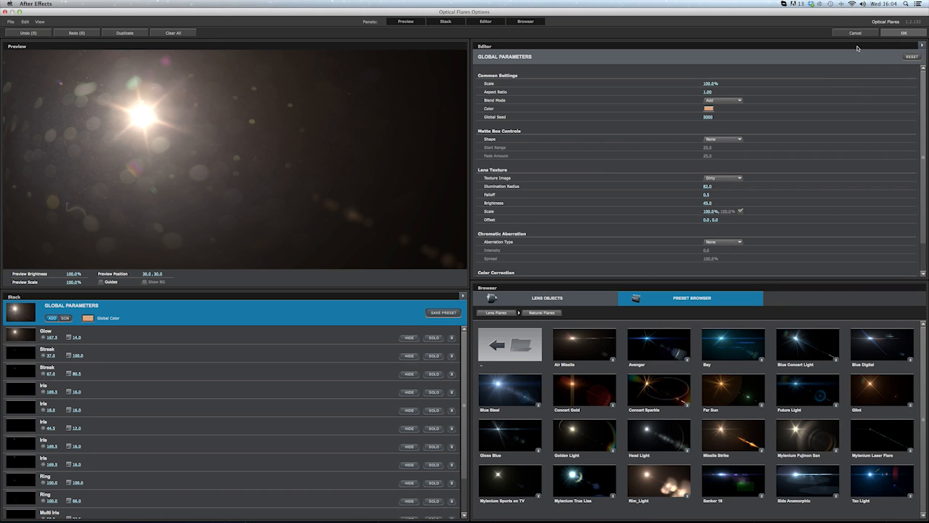
pyautogui.click(855, 32)
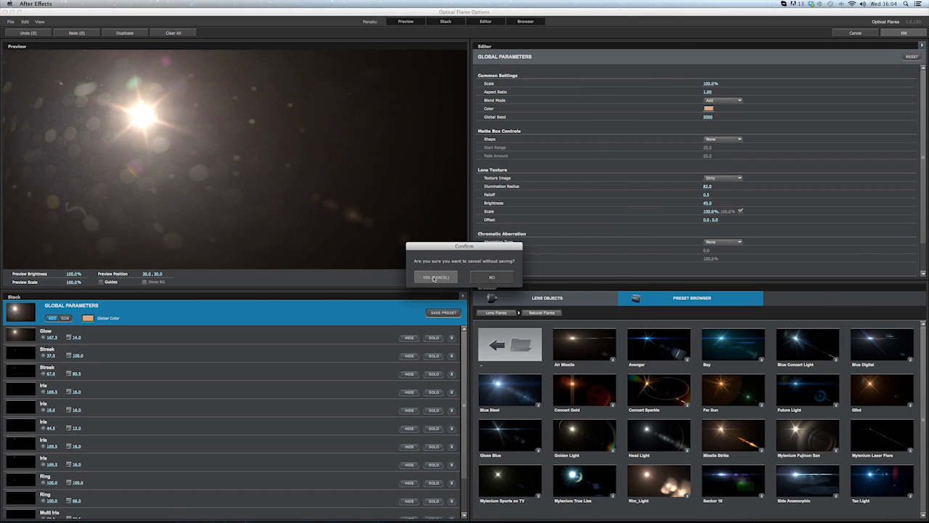
# Discard the flare editor changes and move to the linked sniper montage comp.
pyautogui.click(436, 277)
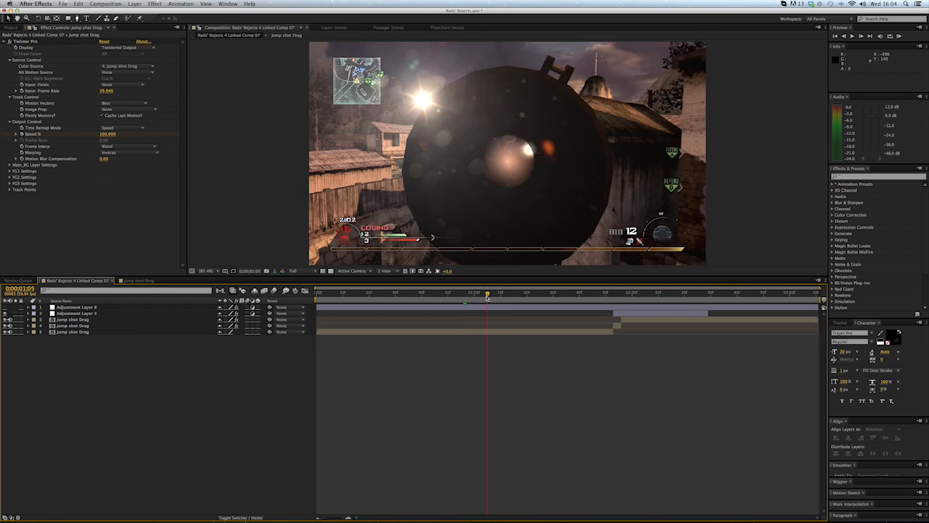
pyautogui.moveTo(487, 293); pyautogui.dragTo(645, 294)
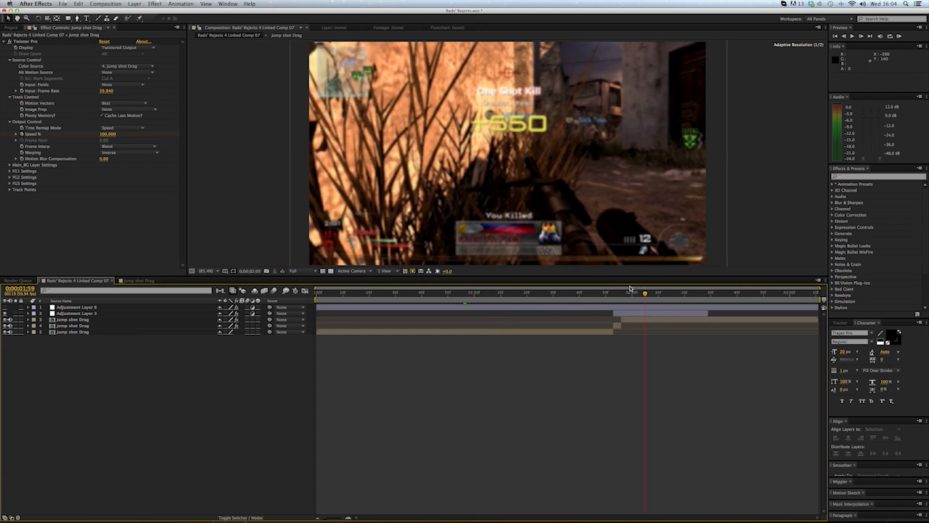
pyautogui.click(319, 292)
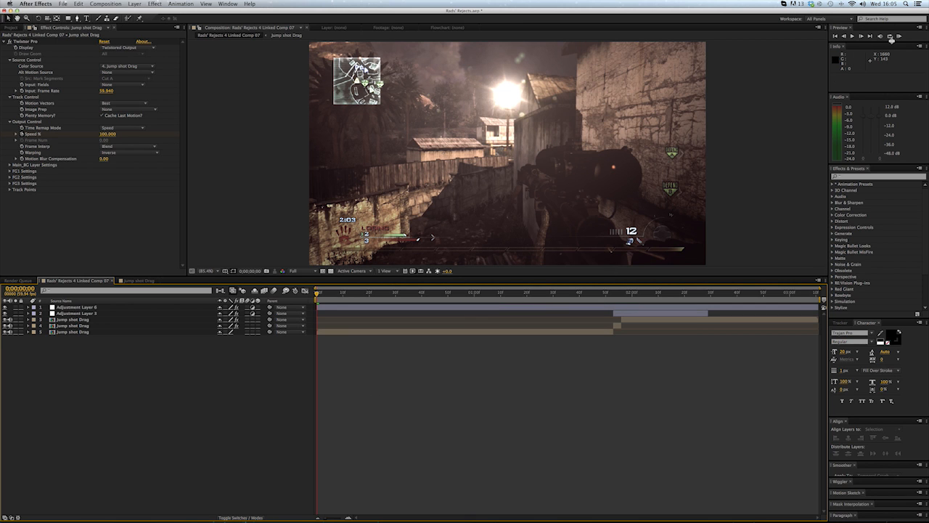
# RAM-preview the colour-corrected montage, then return to the Jump shot comp.
pyautogui.click(899, 37)
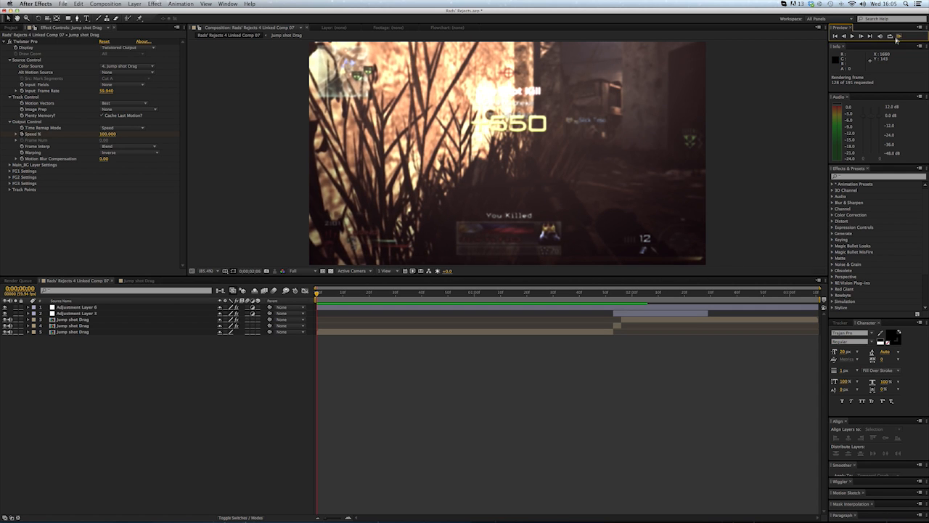
pyautogui.click(897, 35)
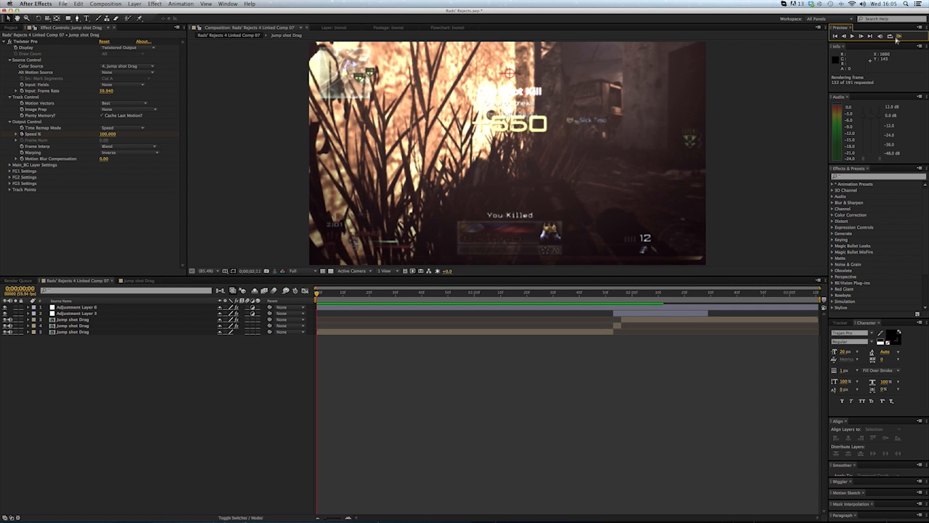
pyautogui.click(897, 36)
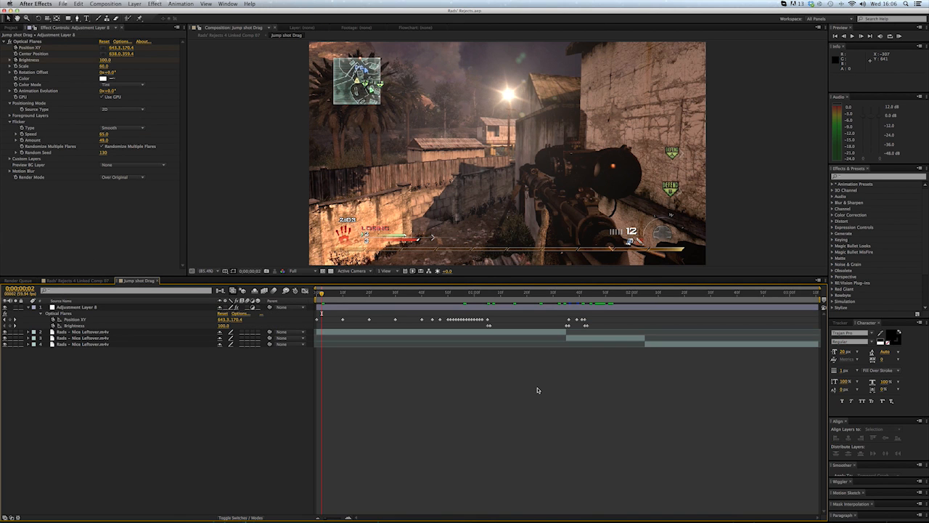
pyautogui.click(369, 291)
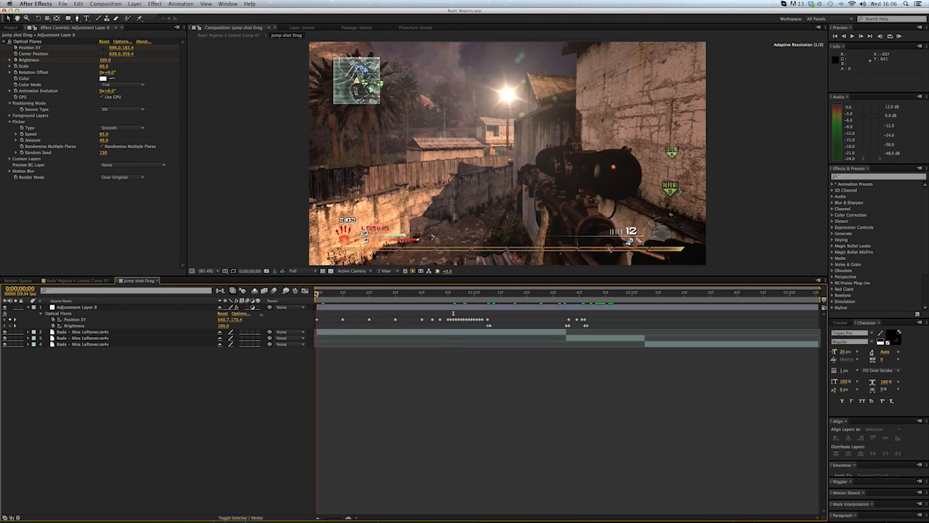
pyautogui.click(491, 289)
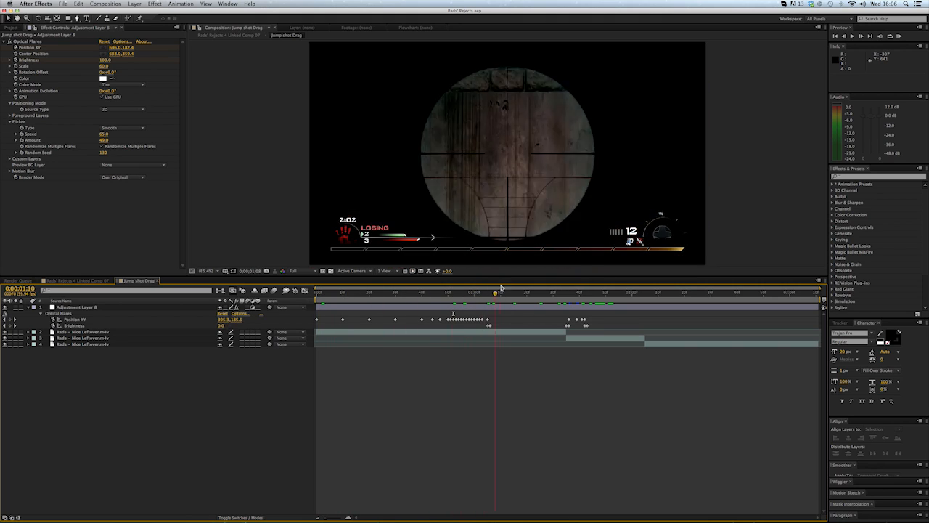
pyautogui.moveTo(497, 297); pyautogui.dragTo(579, 296)
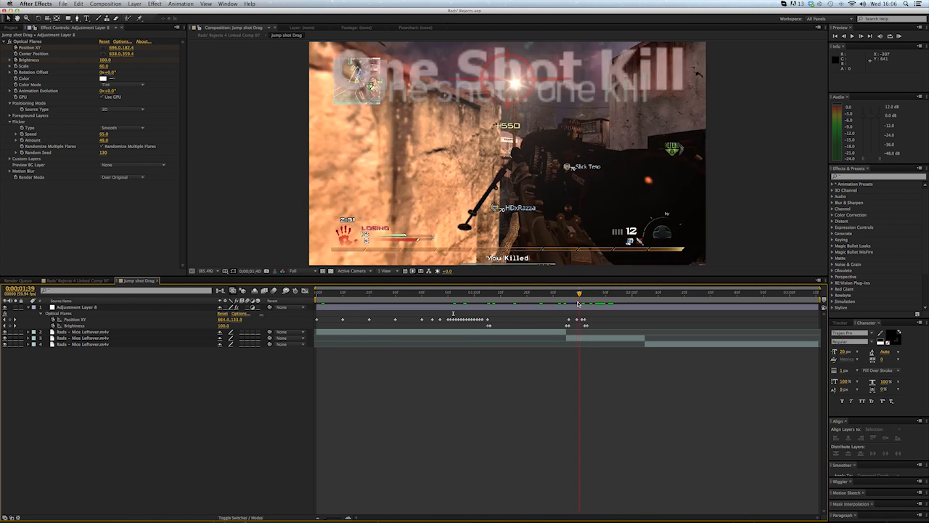